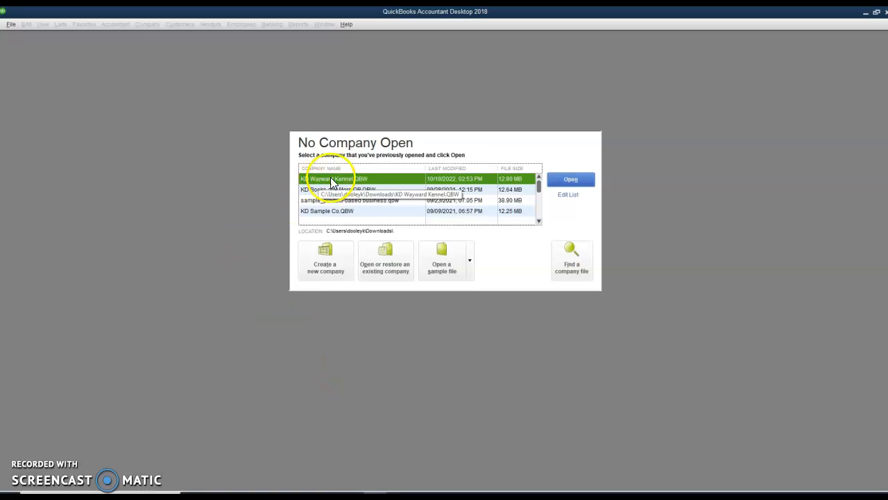
{"action": "mouse_move", "coordinate": [335, 213]}
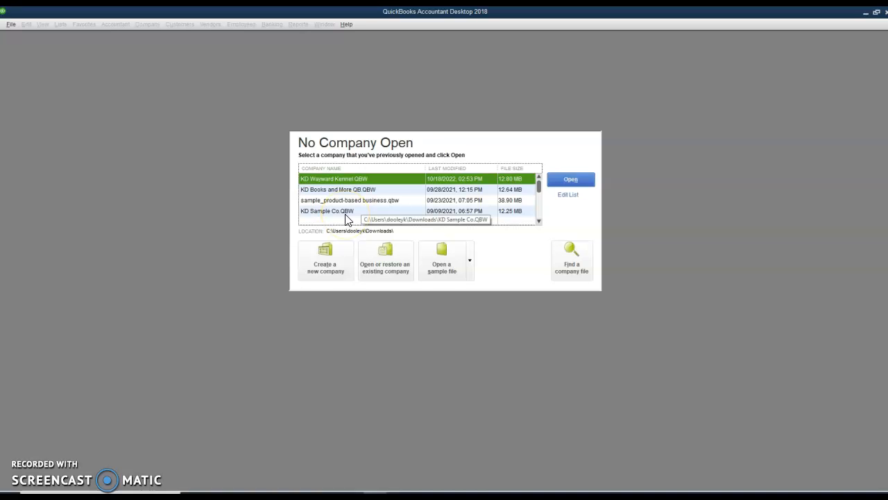
{"action": "mouse_move", "coordinate": [664, 268]}
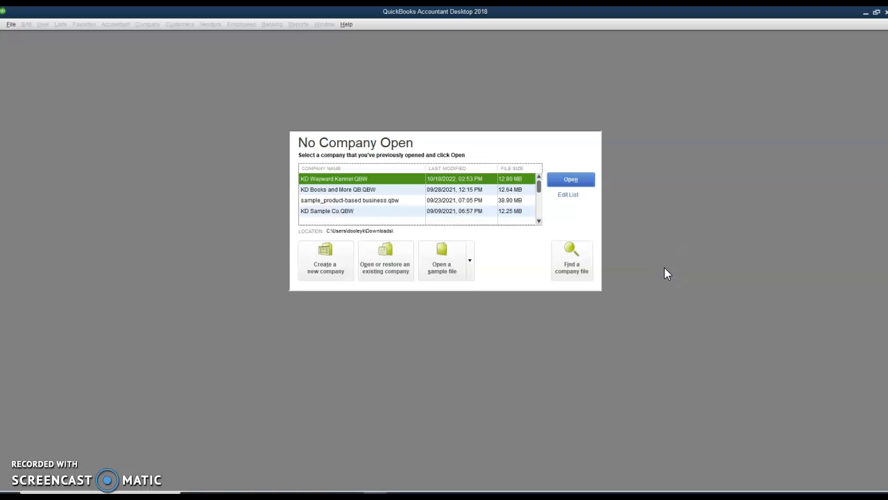
{"action": "mouse_move", "coordinate": [368, 278]}
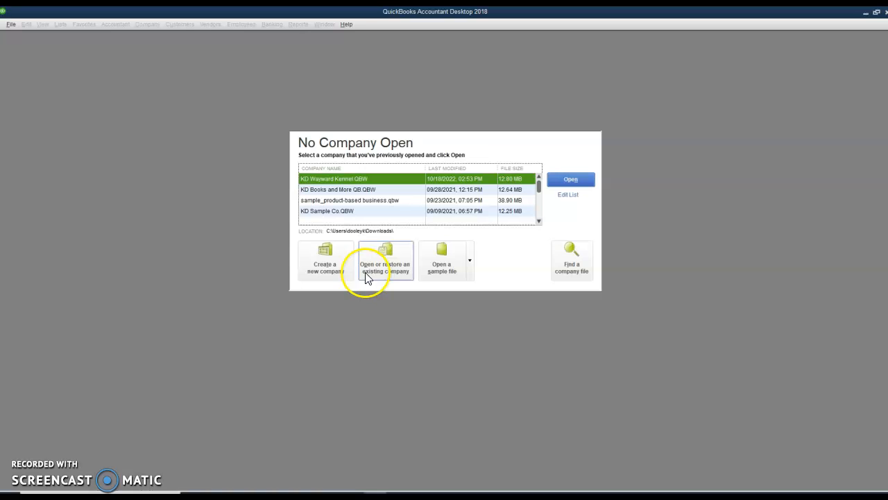
{"action": "mouse_move", "coordinate": [392, 272]}
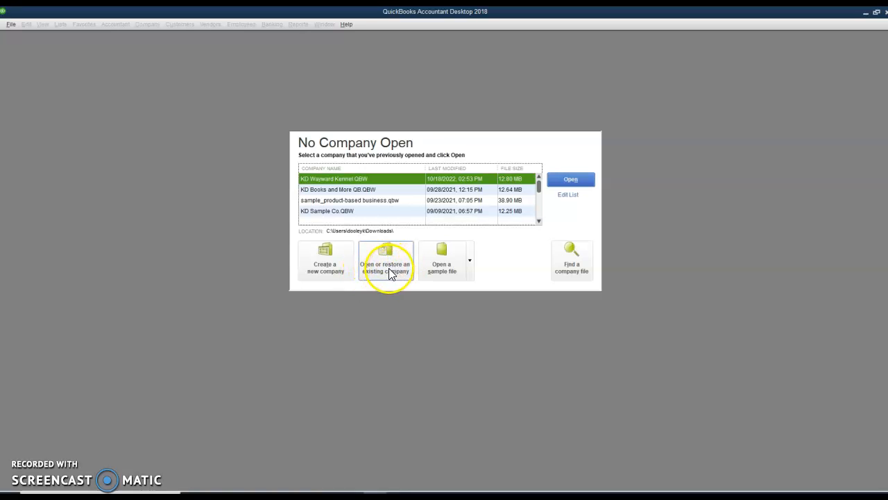
{"action": "mouse_move", "coordinate": [434, 366]}
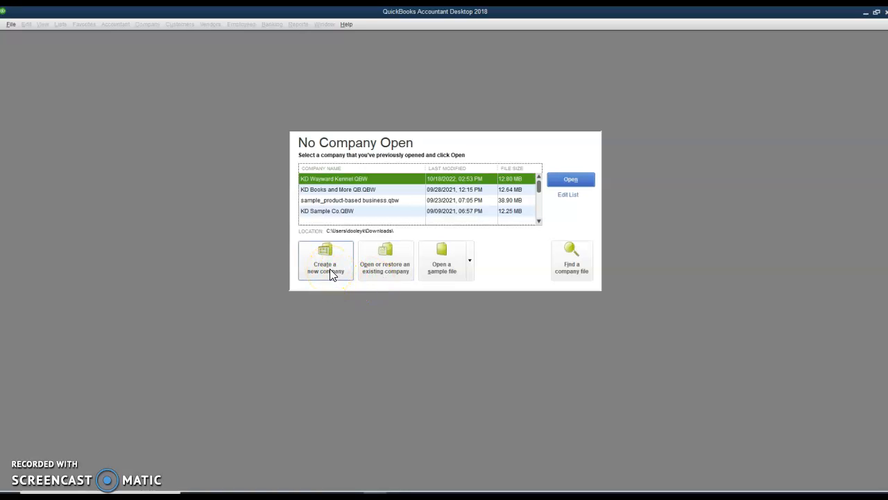
{"action": "mouse_move", "coordinate": [444, 264]}
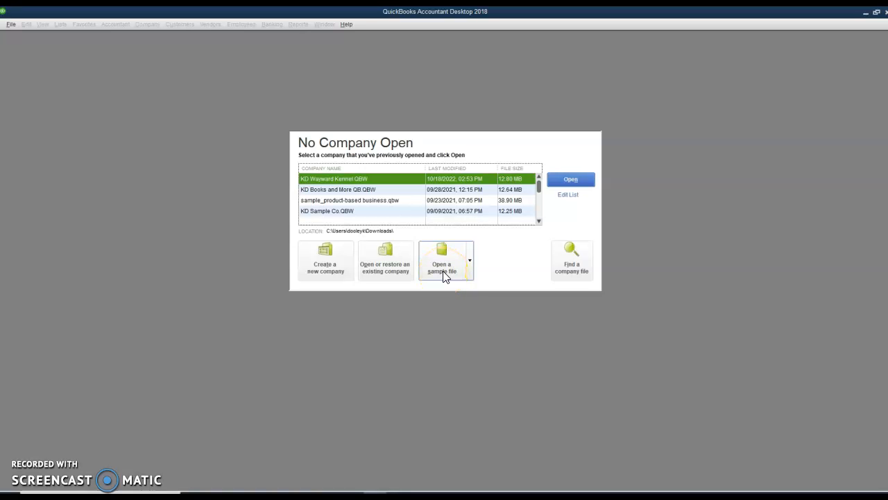
Step: Open the sample product-based business company file from the sample file list
{"action": "left_click", "coordinate": [446, 260]}
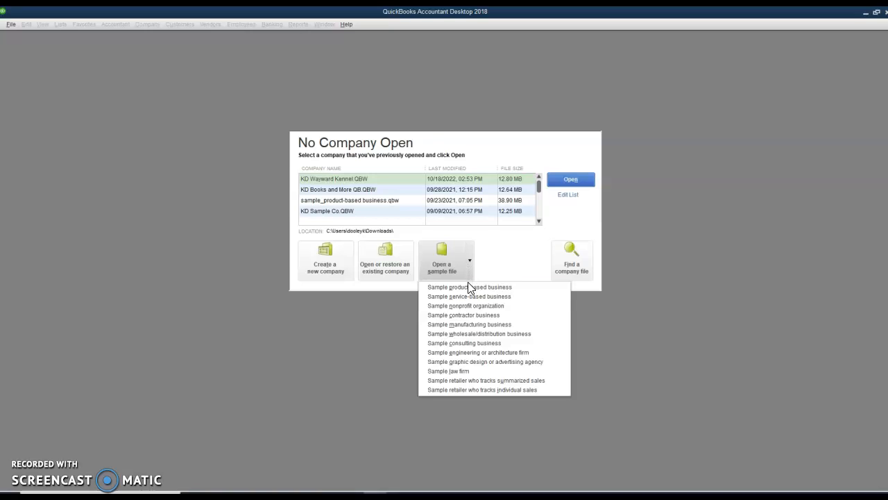
{"action": "mouse_move", "coordinate": [469, 286]}
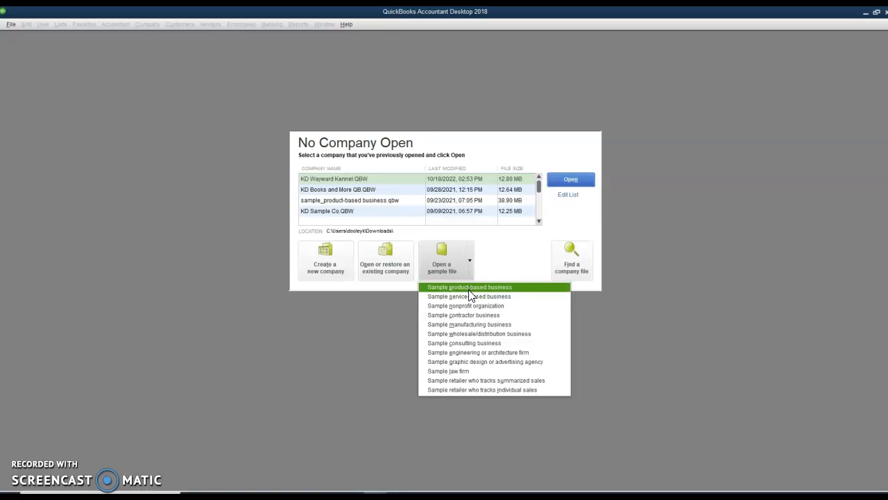
{"action": "left_click", "coordinate": [469, 286]}
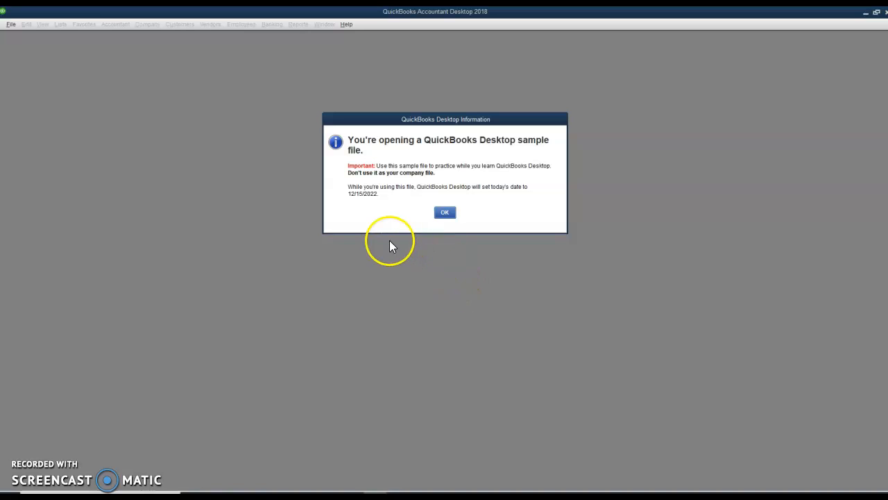
{"action": "mouse_move", "coordinate": [404, 181]}
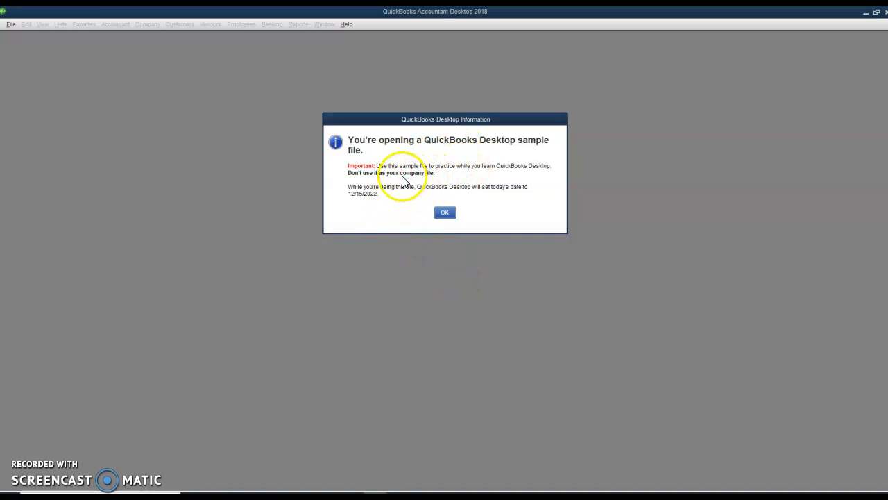
{"action": "mouse_move", "coordinate": [444, 173]}
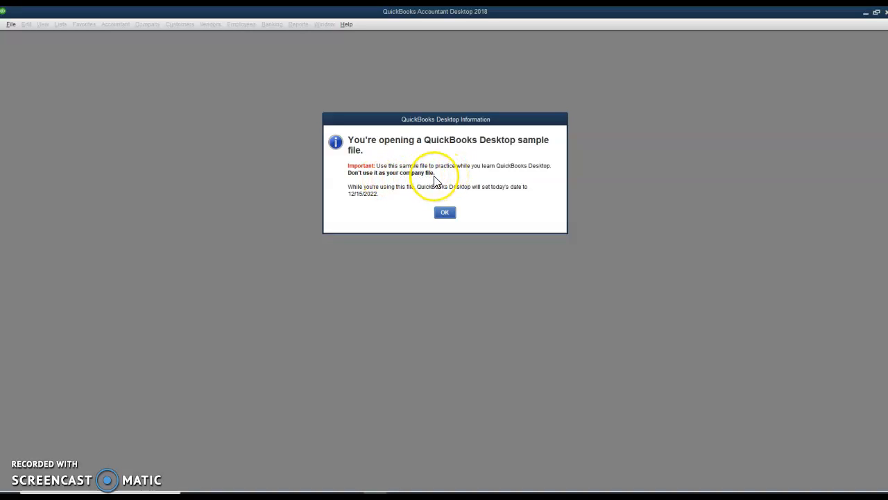
{"action": "mouse_move", "coordinate": [491, 195]}
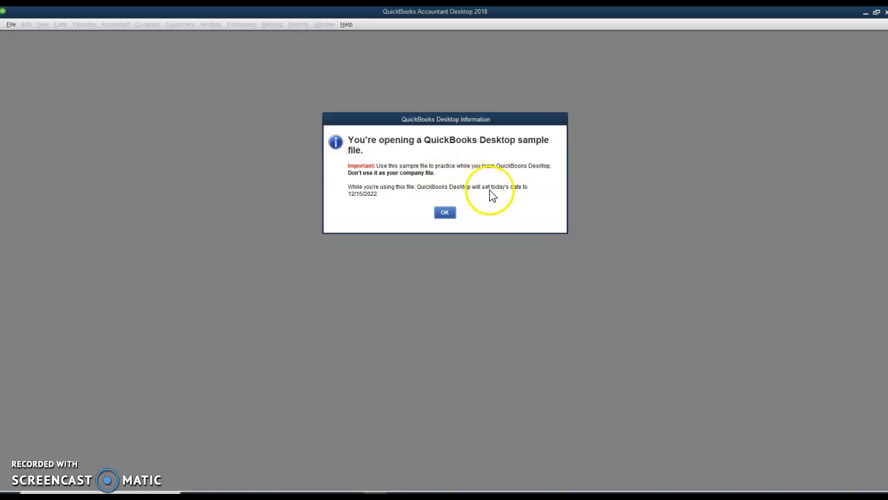
{"action": "mouse_move", "coordinate": [428, 193]}
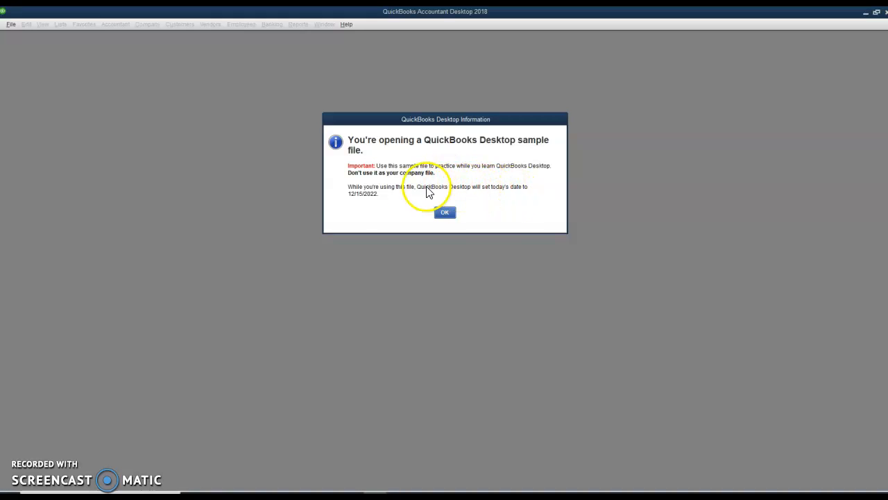
{"action": "mouse_move", "coordinate": [386, 203]}
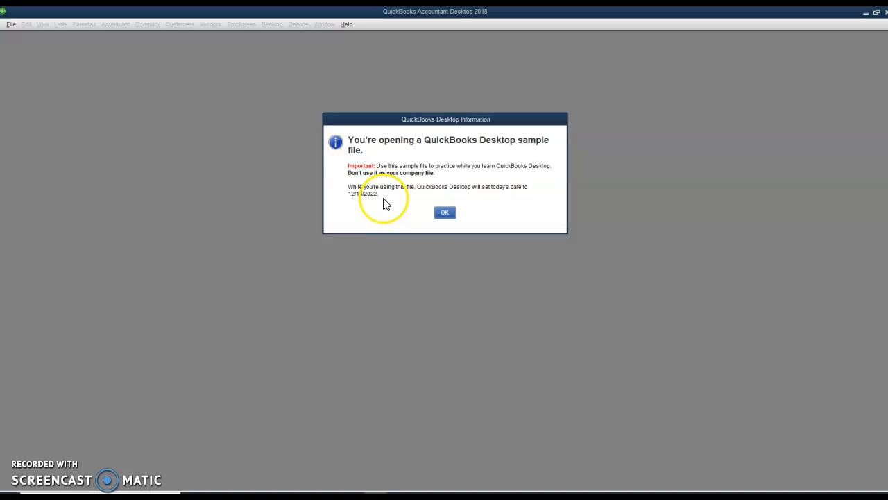
Step: Dismiss the notice that the sample file sets today's date to 12/15/2022
{"action": "left_click", "coordinate": [445, 212]}
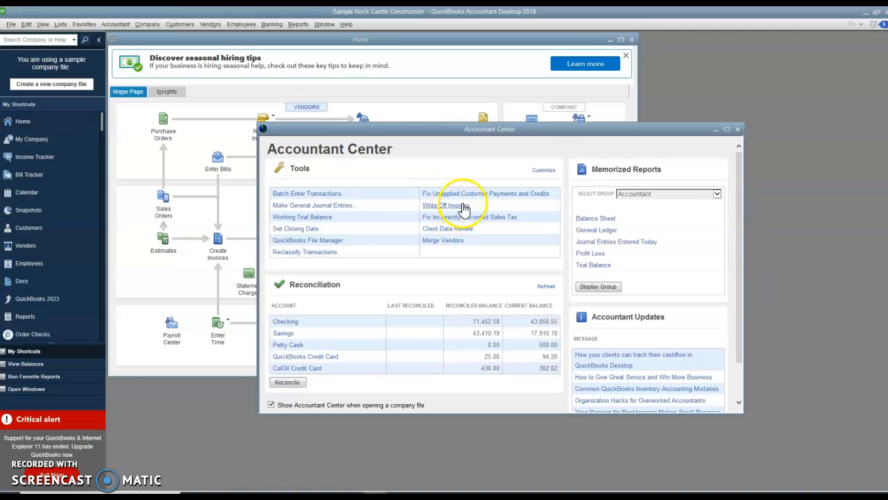
{"action": "mouse_move", "coordinate": [402, 394]}
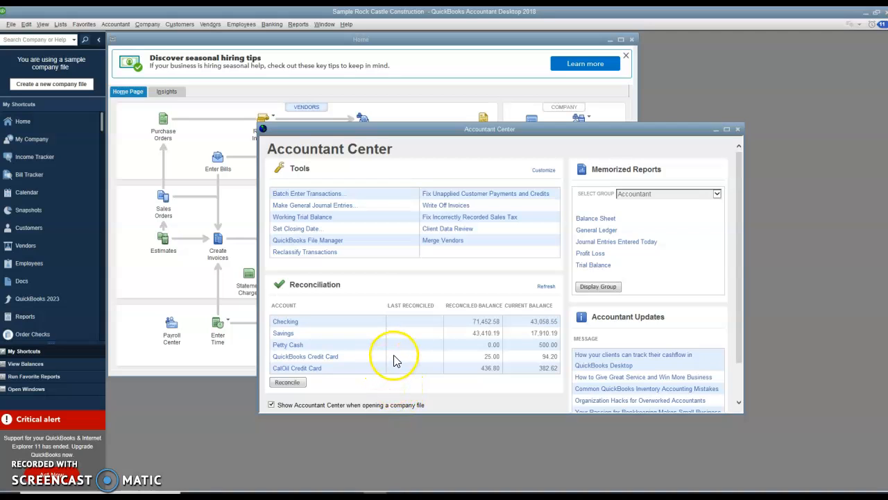
{"action": "mouse_move", "coordinate": [540, 390]}
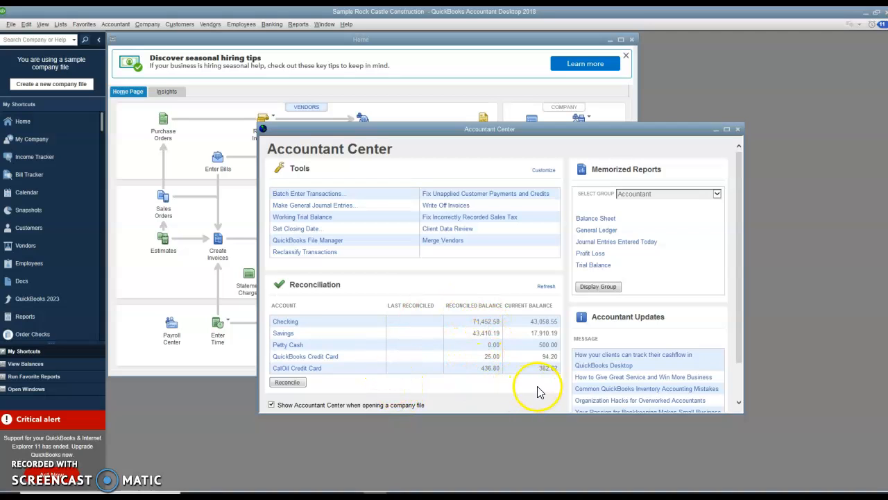
{"action": "mouse_move", "coordinate": [409, 361]}
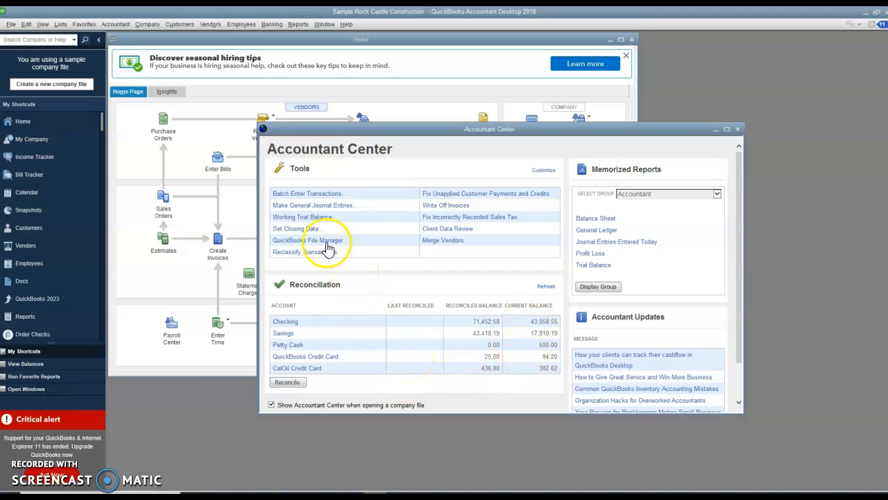
{"action": "mouse_move", "coordinate": [469, 188]}
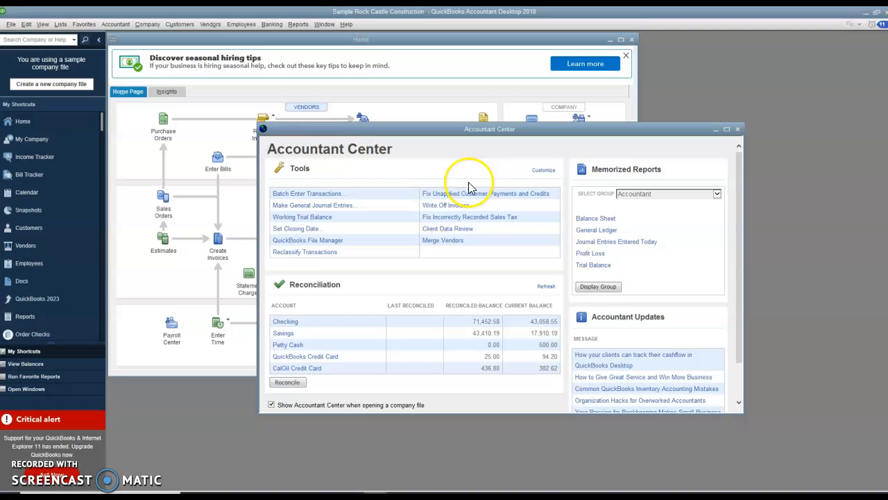
{"action": "mouse_move", "coordinate": [489, 262]}
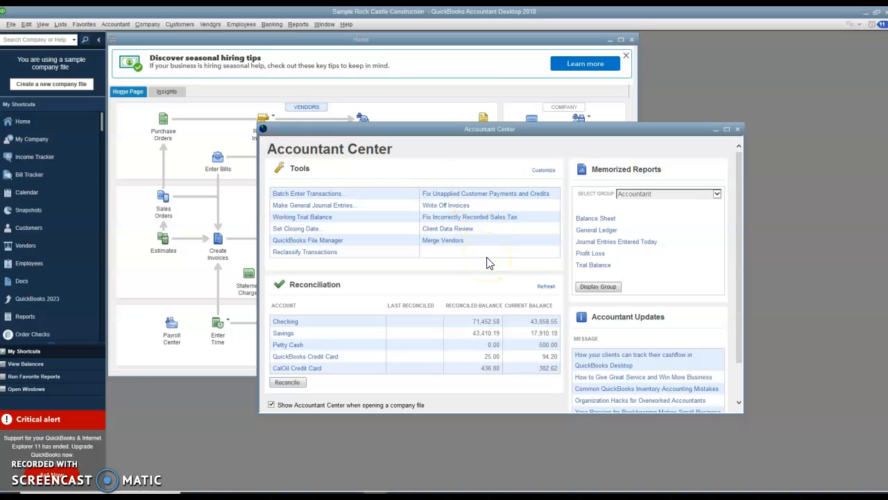
{"action": "mouse_move", "coordinate": [772, 109]}
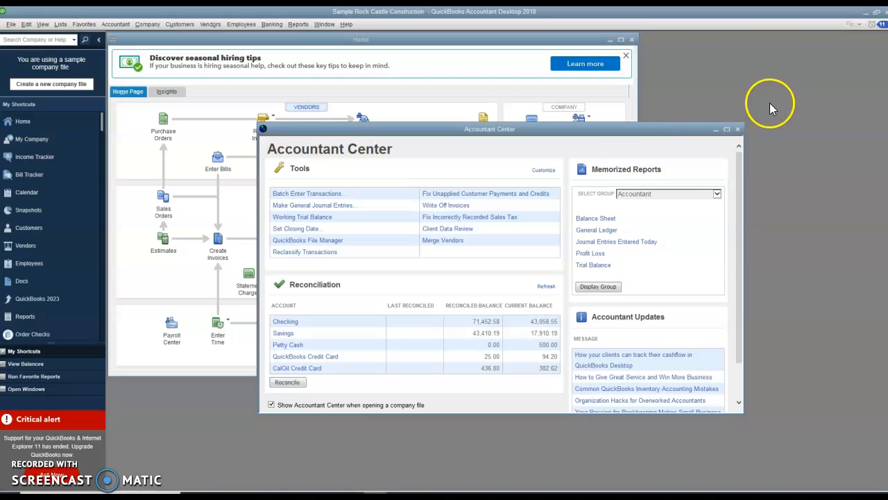
{"action": "mouse_move", "coordinate": [748, 131]}
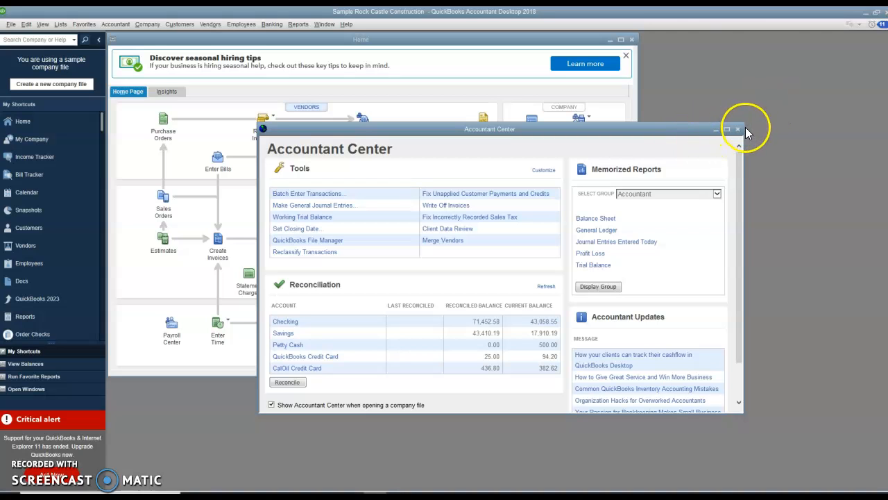
{"action": "left_click", "coordinate": [737, 129]}
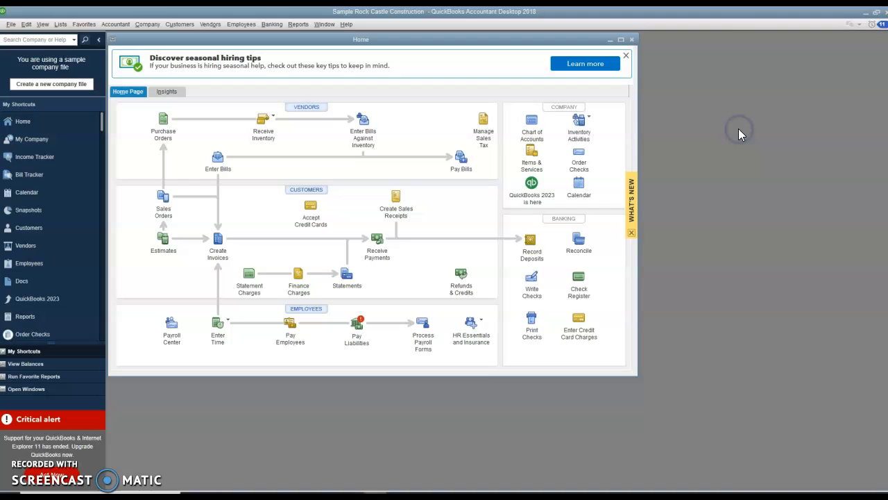
{"action": "mouse_move", "coordinate": [697, 33]}
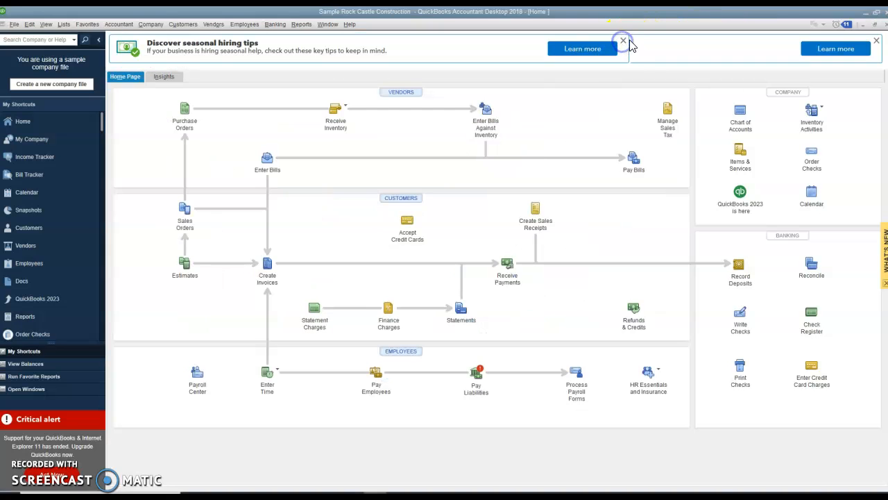
{"action": "mouse_move", "coordinate": [663, 347]}
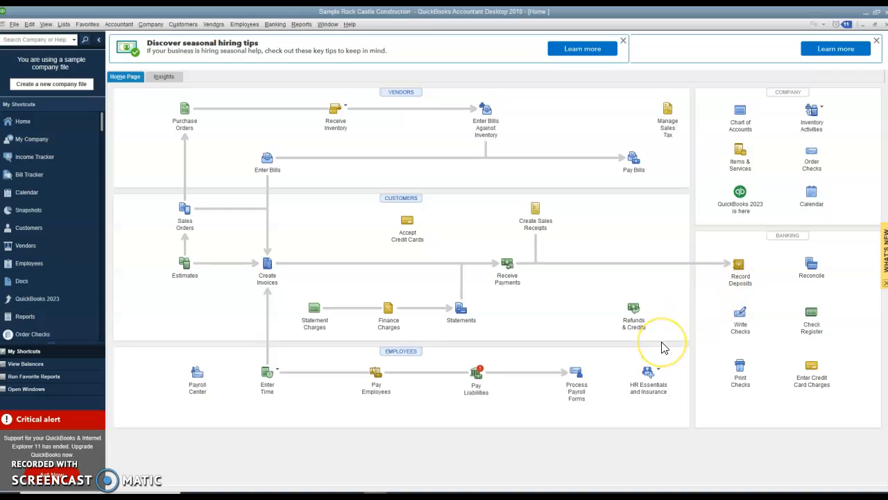
{"action": "mouse_move", "coordinate": [250, 428]}
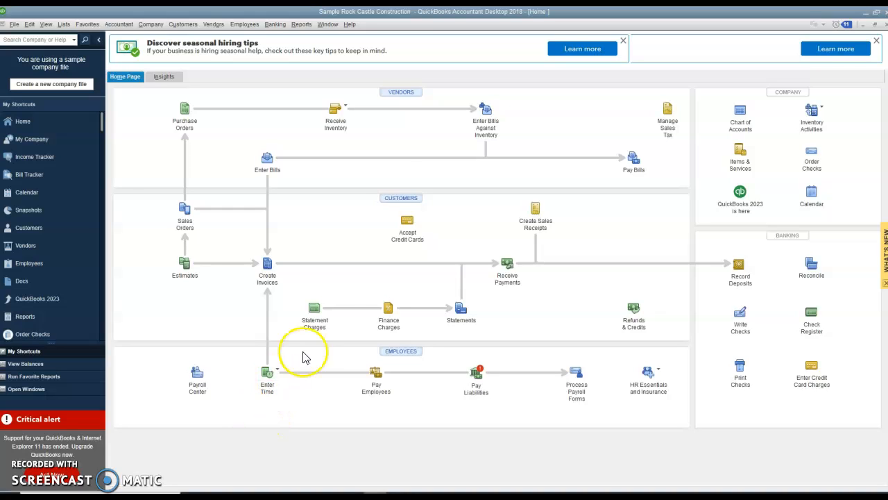
{"action": "mouse_move", "coordinate": [397, 181]}
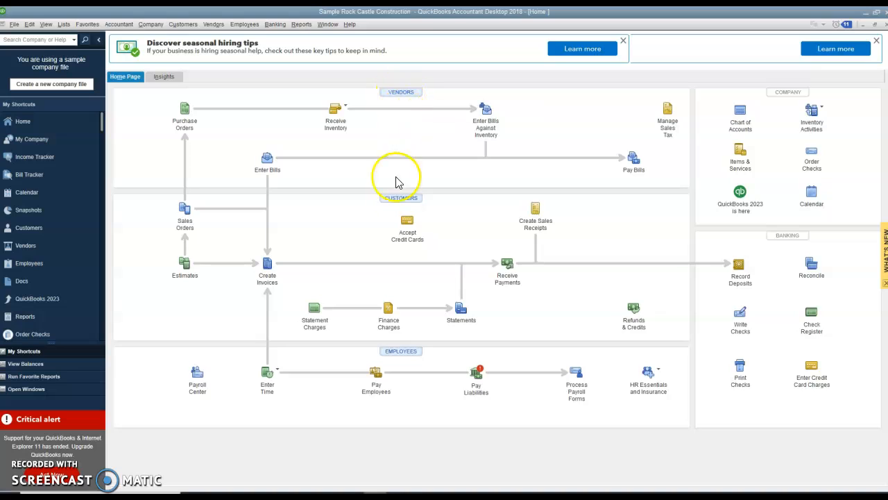
{"action": "mouse_move", "coordinate": [401, 356]}
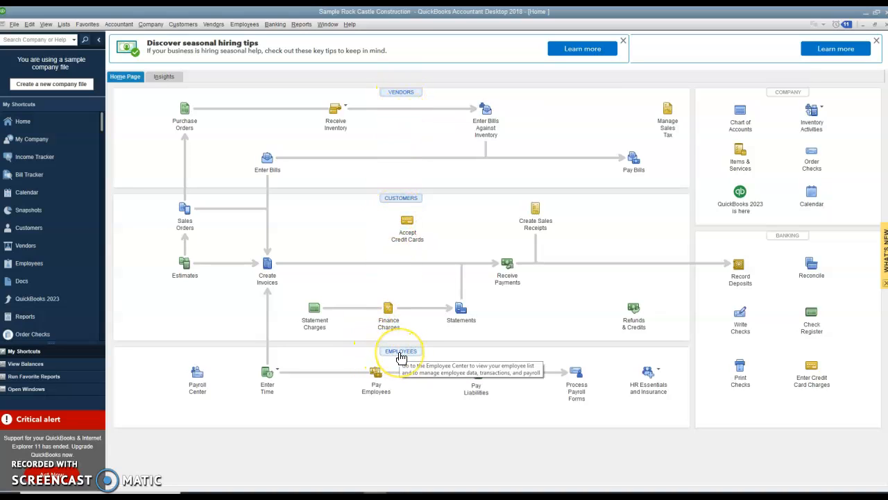
{"action": "mouse_move", "coordinate": [406, 442]}
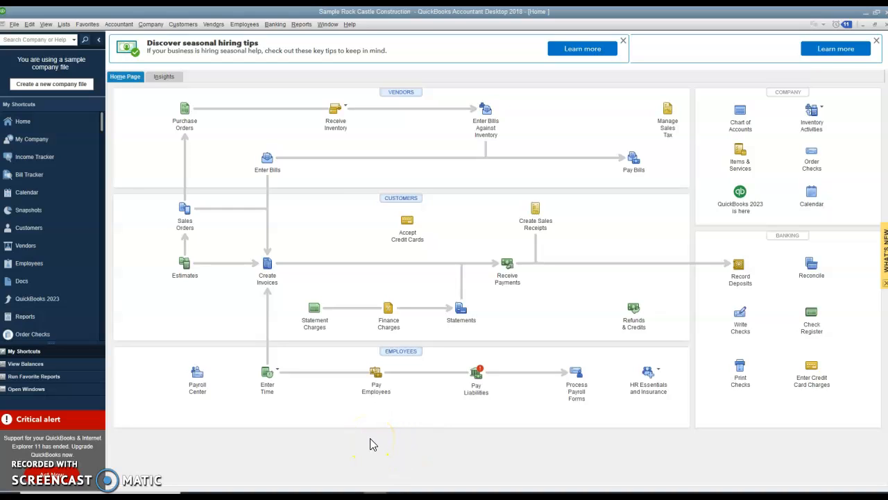
{"action": "mouse_move", "coordinate": [195, 146]}
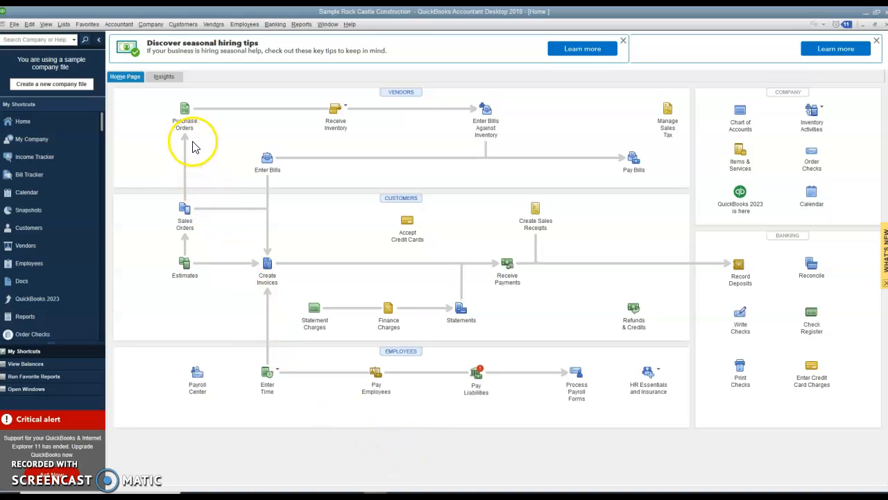
{"action": "mouse_move", "coordinate": [184, 92]}
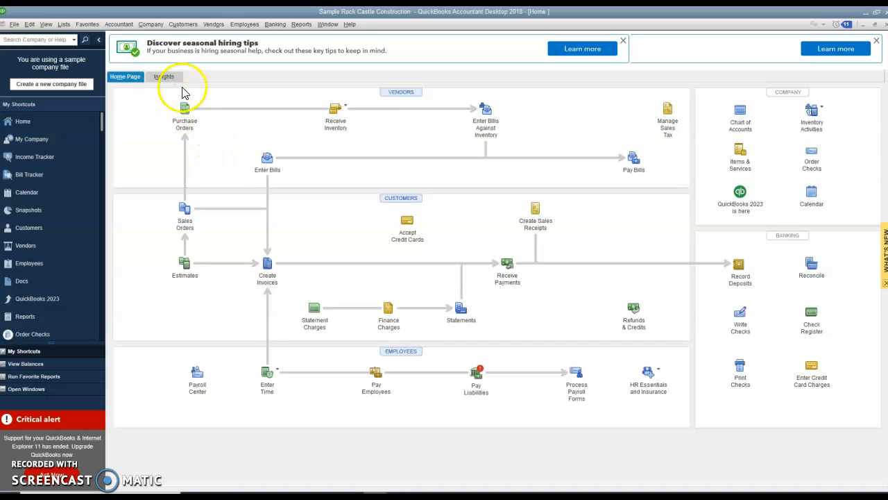
{"action": "mouse_move", "coordinate": [371, 134]}
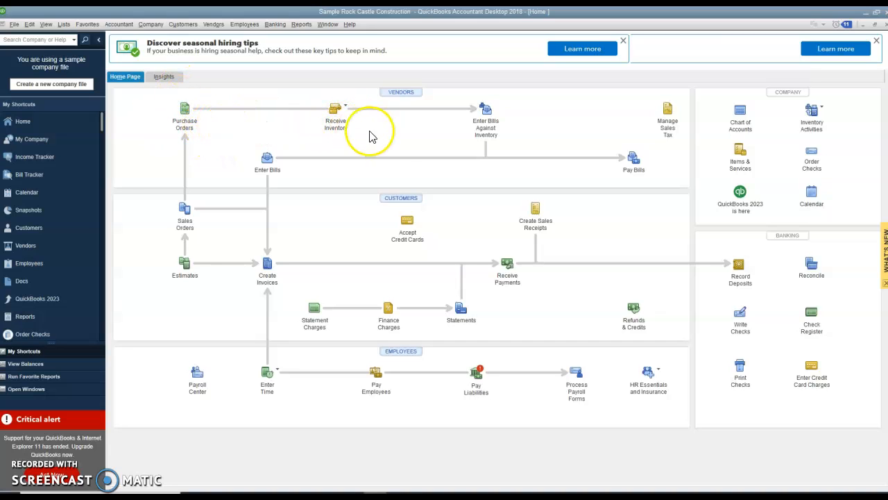
{"action": "mouse_move", "coordinate": [503, 128]}
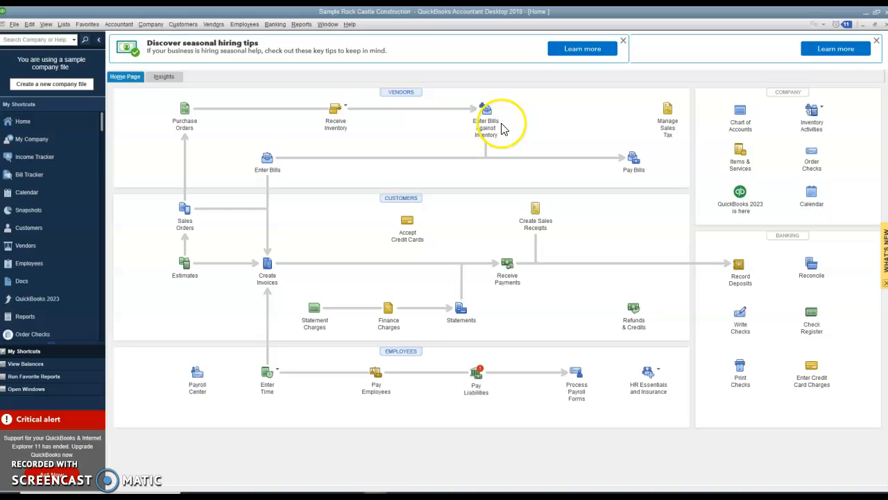
{"action": "mouse_move", "coordinate": [486, 151]}
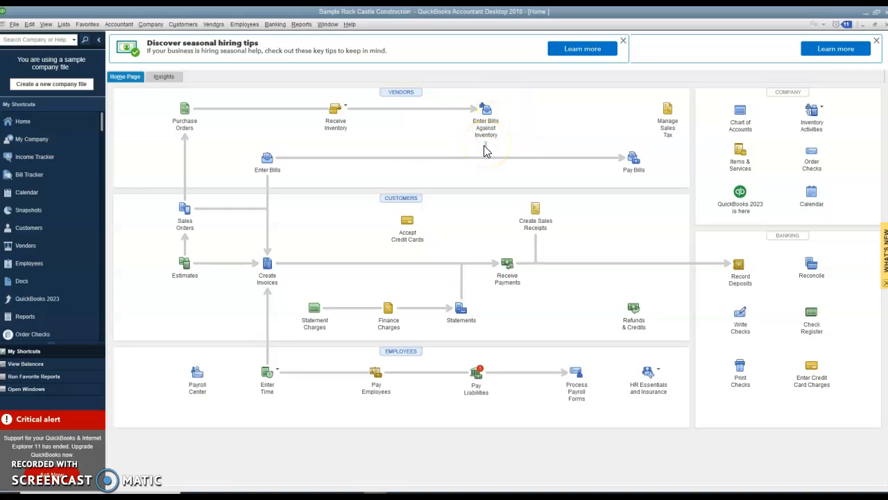
{"action": "mouse_move", "coordinate": [392, 153]}
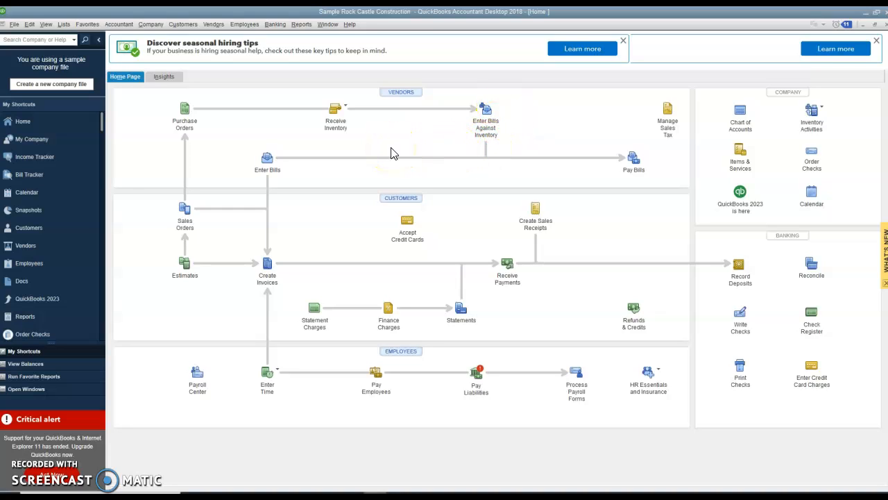
{"action": "mouse_move", "coordinate": [267, 159]}
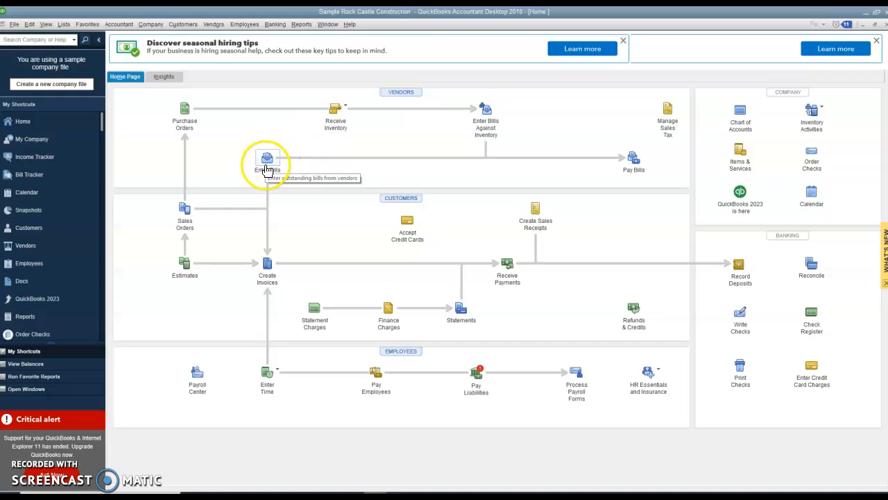
{"action": "mouse_move", "coordinate": [346, 173]}
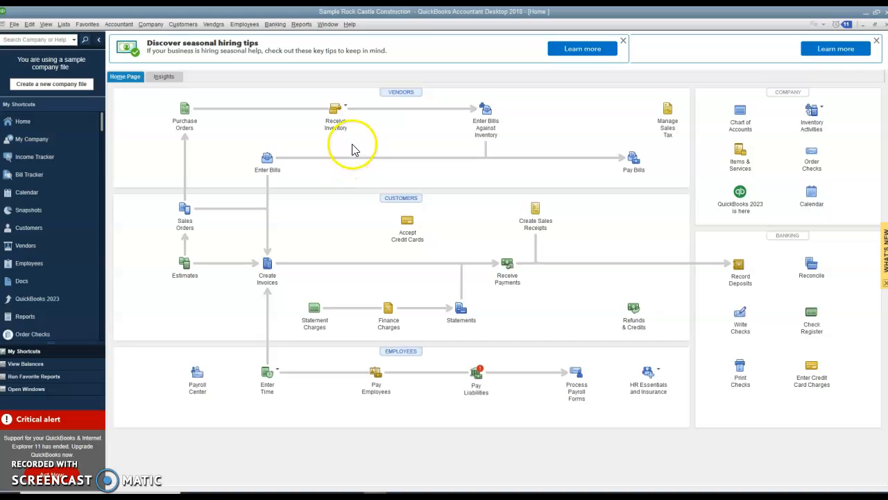
{"action": "mouse_move", "coordinate": [337, 118]}
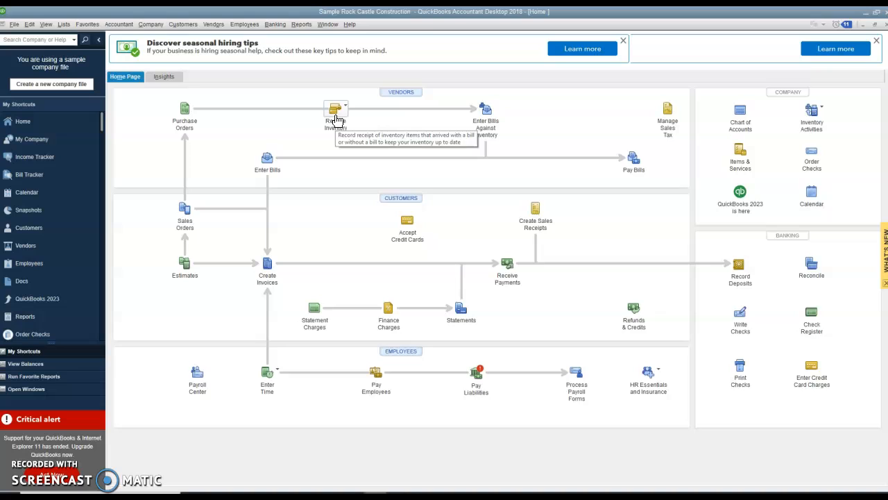
{"action": "mouse_move", "coordinate": [438, 169]}
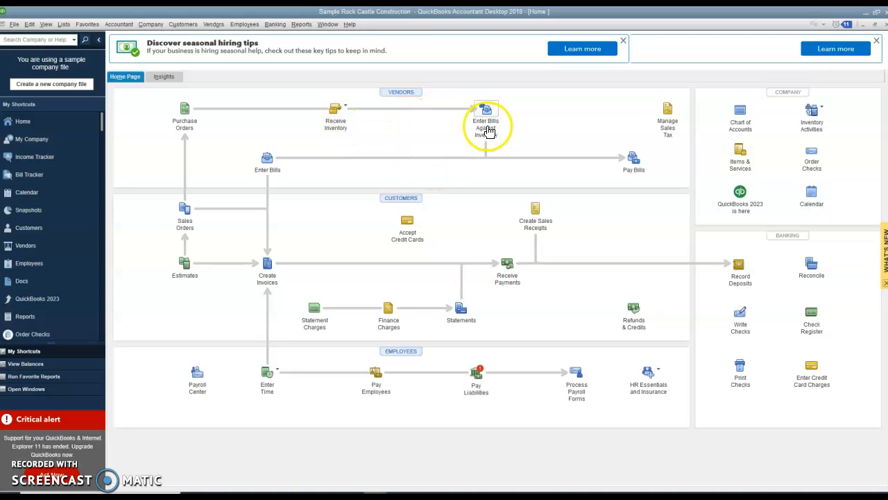
{"action": "mouse_move", "coordinate": [412, 141]}
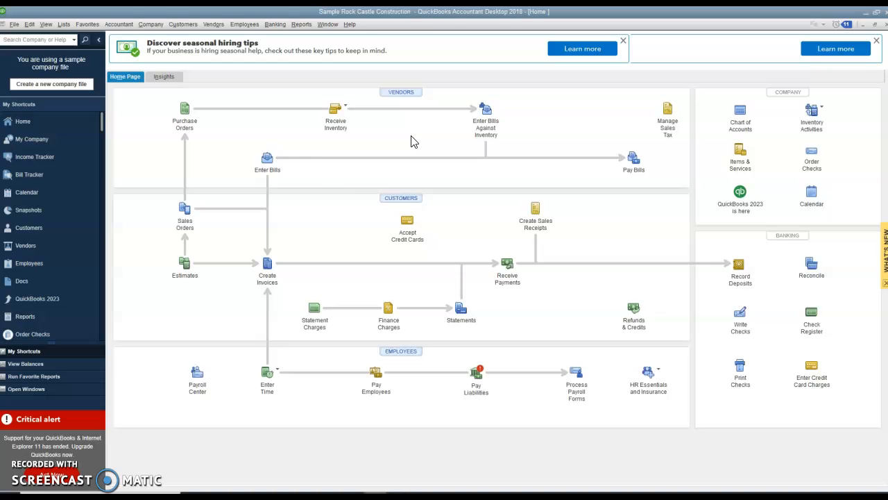
{"action": "mouse_move", "coordinate": [267, 159]}
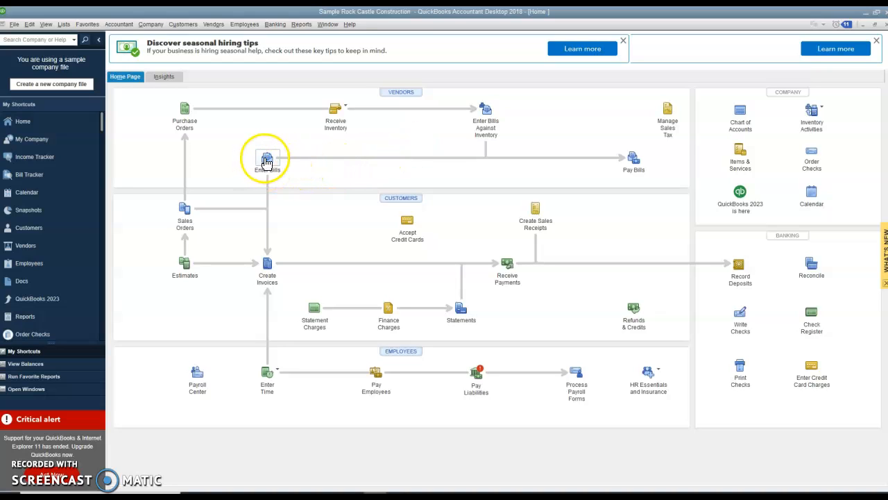
{"action": "mouse_move", "coordinate": [267, 159]}
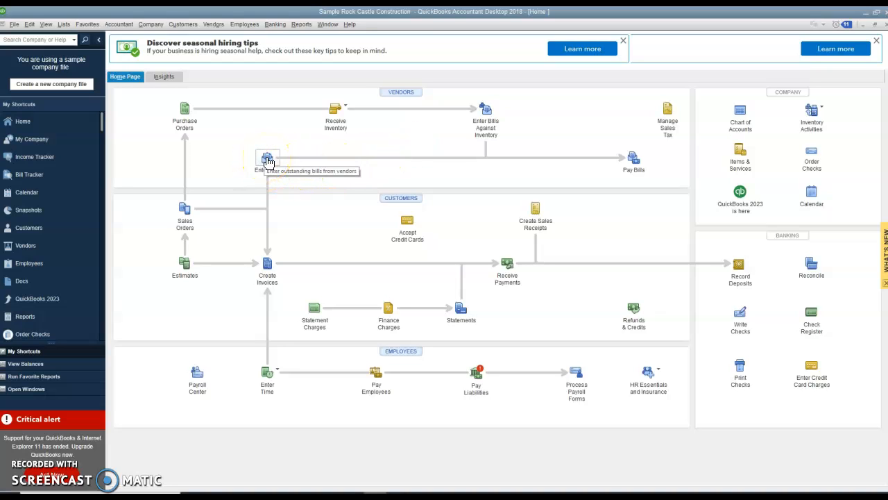
{"action": "mouse_move", "coordinate": [574, 163]}
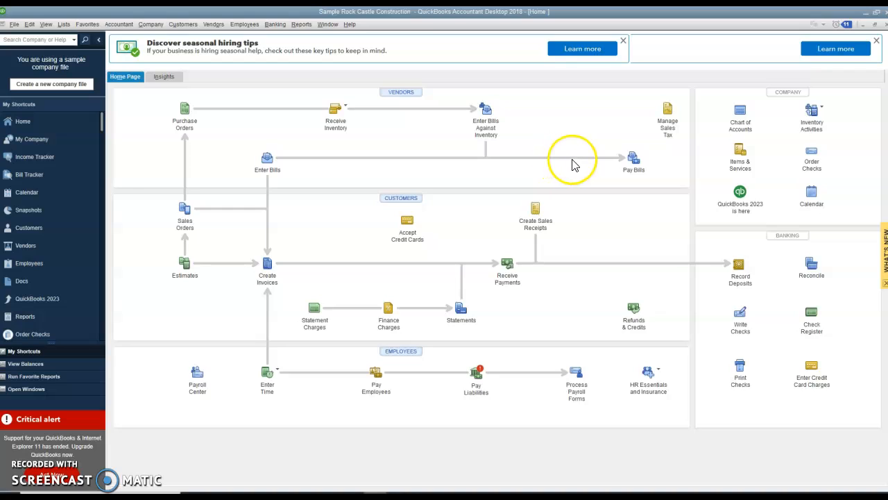
{"action": "mouse_move", "coordinate": [633, 160]}
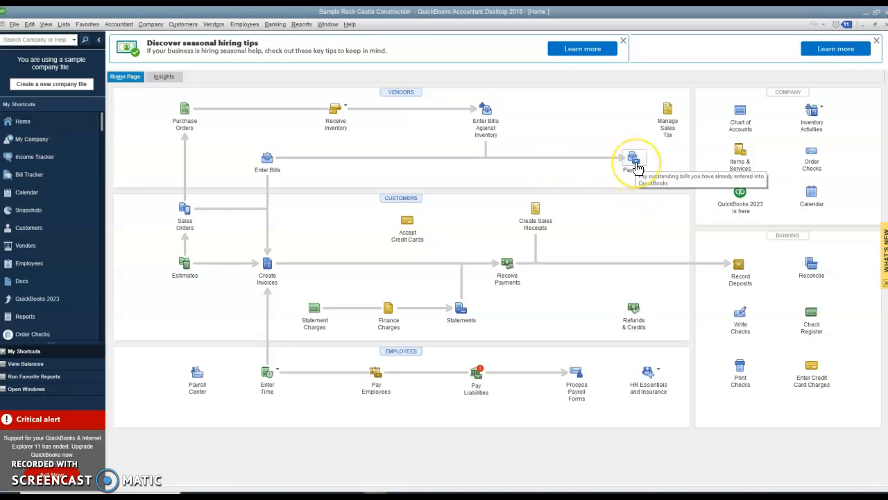
{"action": "mouse_move", "coordinate": [586, 215]}
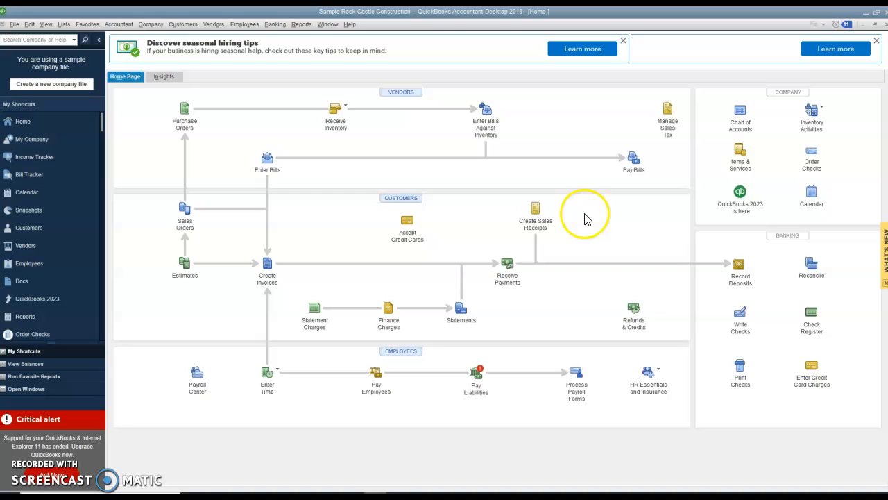
{"action": "mouse_move", "coordinate": [587, 216]}
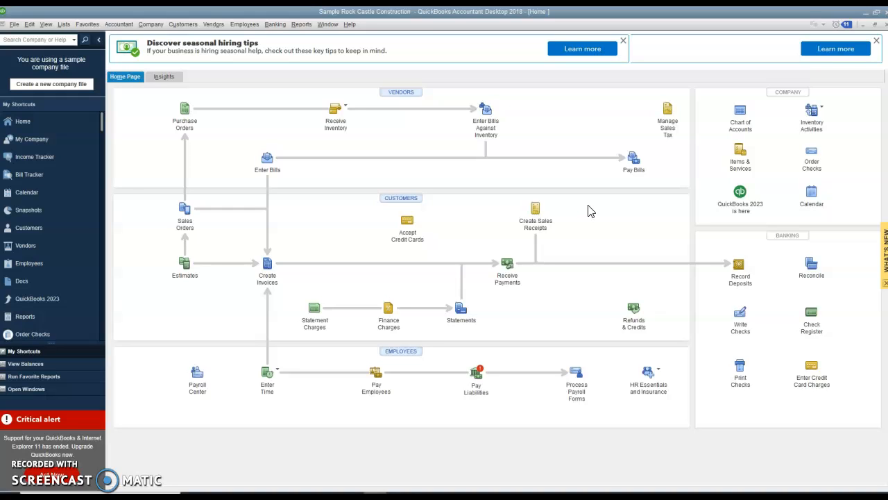
{"action": "mouse_move", "coordinate": [543, 183]}
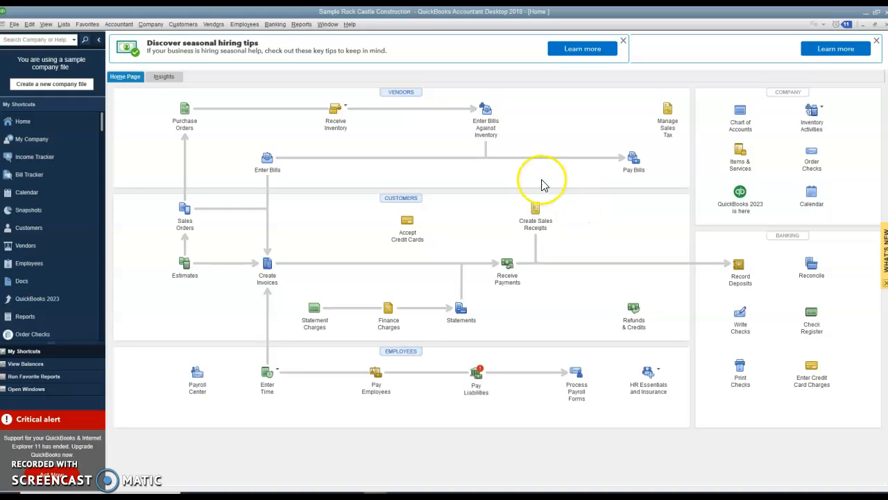
{"action": "mouse_move", "coordinate": [401, 91]}
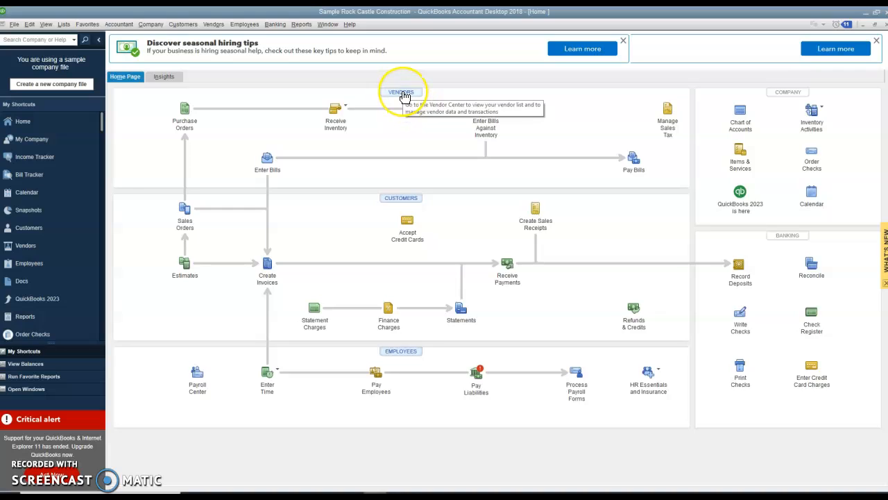
{"action": "mouse_move", "coordinate": [568, 218]}
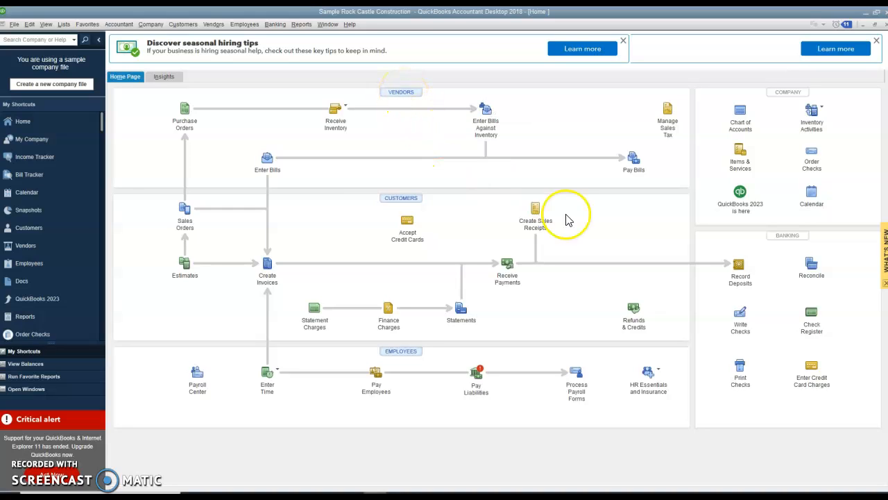
{"action": "mouse_move", "coordinate": [575, 222]}
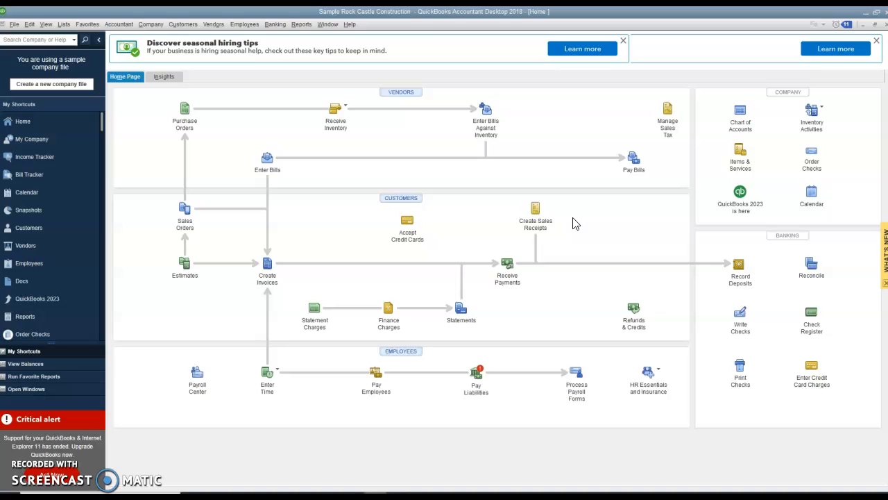
{"action": "mouse_move", "coordinate": [401, 195]}
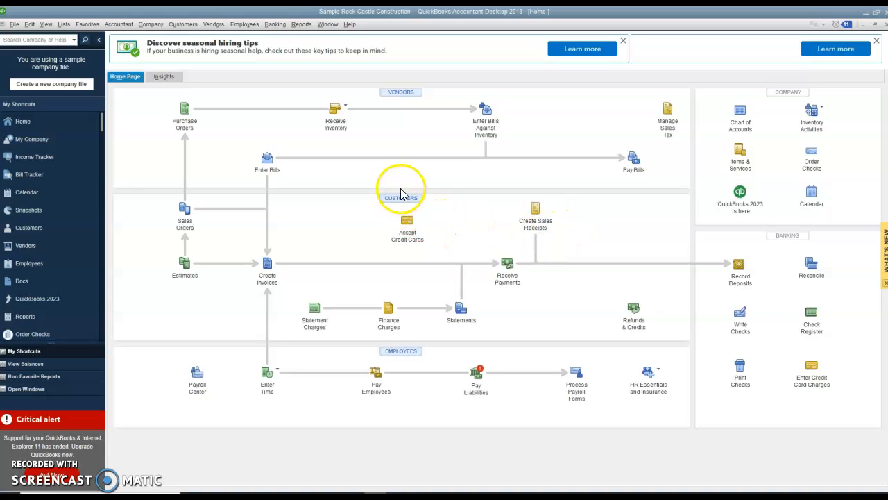
{"action": "mouse_move", "coordinate": [319, 265]}
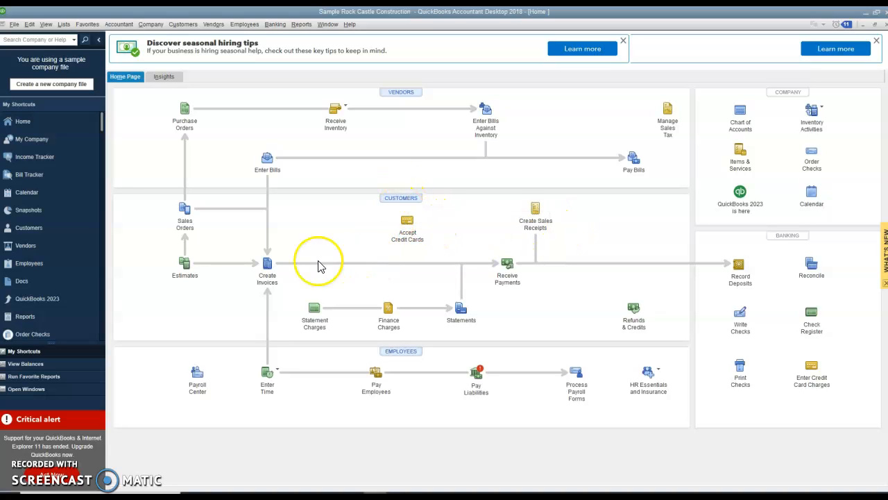
{"action": "mouse_move", "coordinate": [185, 211]}
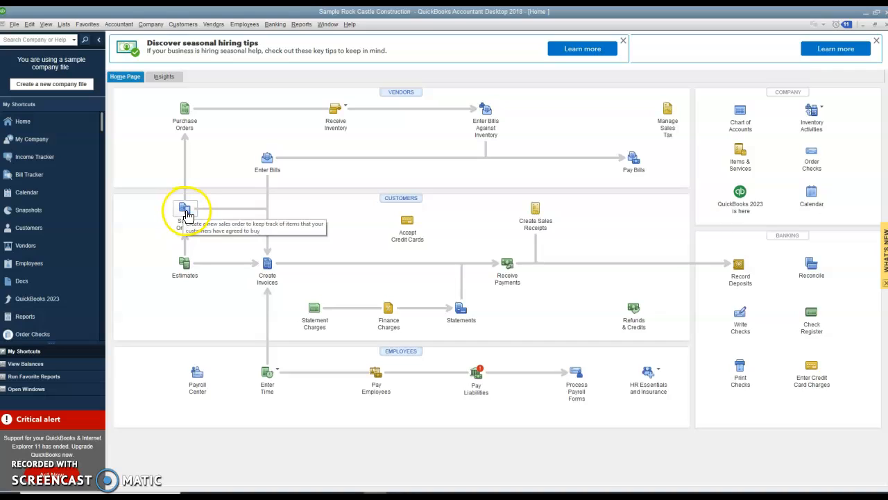
{"action": "mouse_move", "coordinate": [197, 271]}
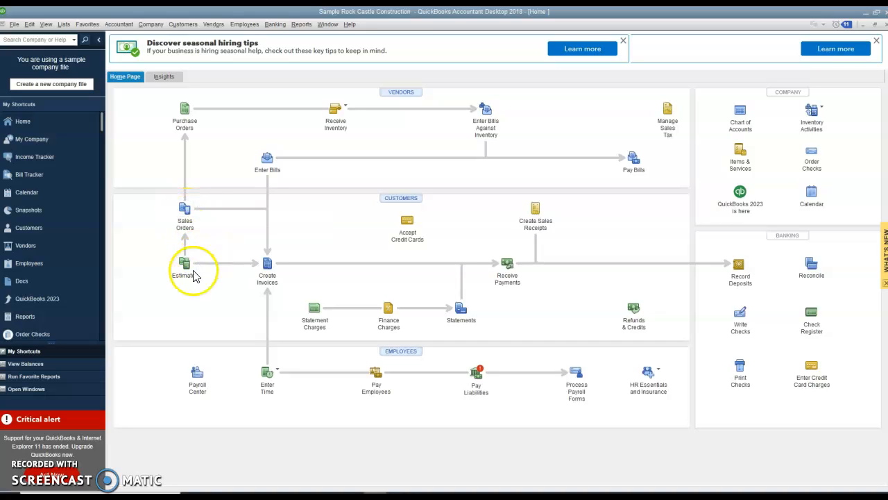
{"action": "mouse_move", "coordinate": [184, 267]}
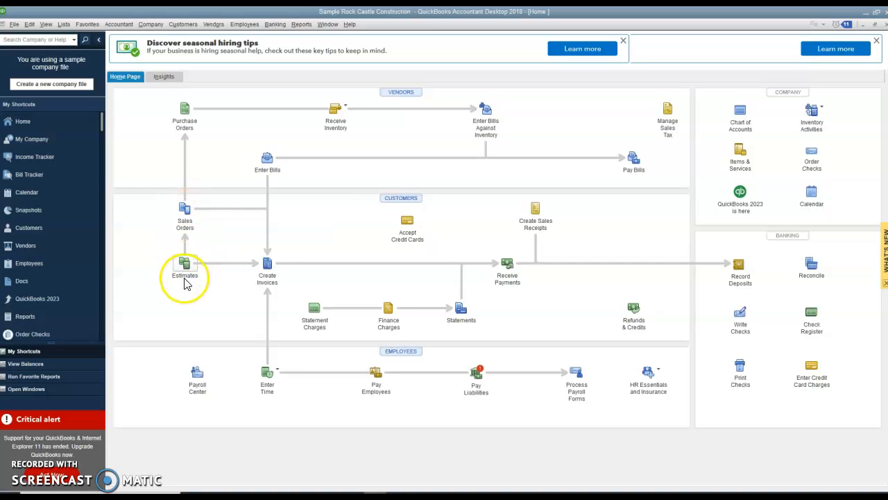
{"action": "mouse_move", "coordinate": [267, 266]}
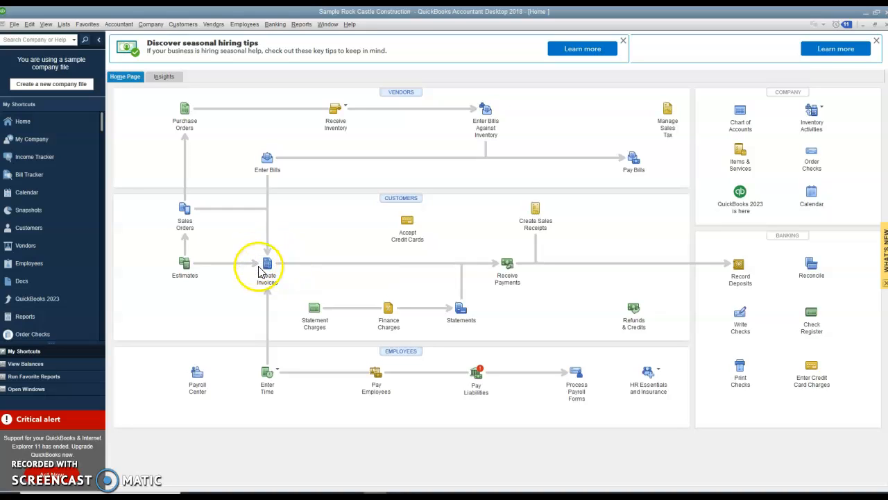
{"action": "mouse_move", "coordinate": [267, 264]}
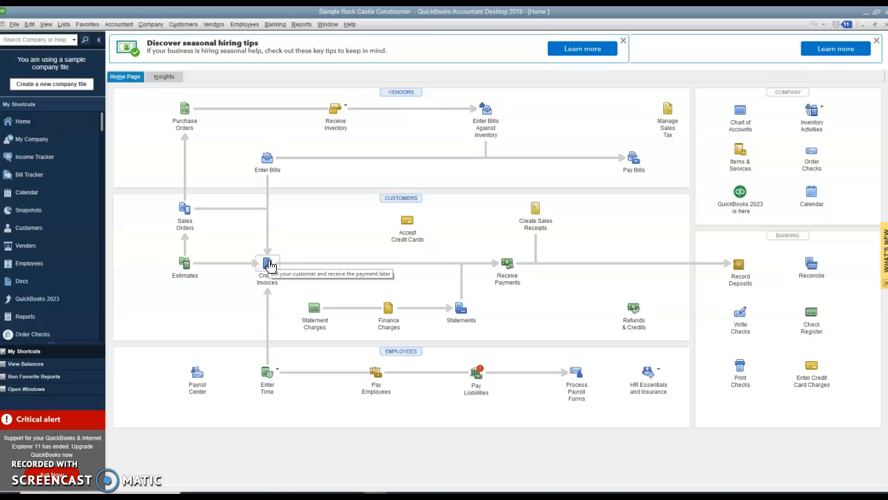
{"action": "mouse_move", "coordinate": [507, 267]}
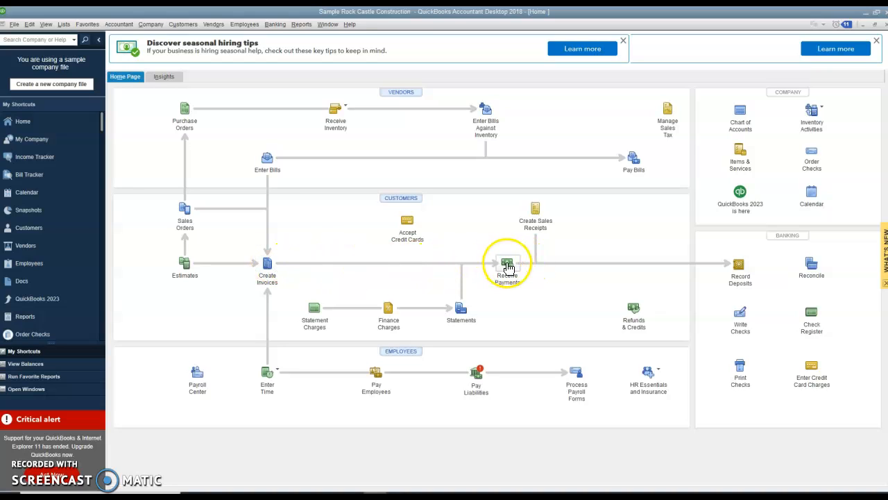
{"action": "mouse_move", "coordinate": [507, 266]}
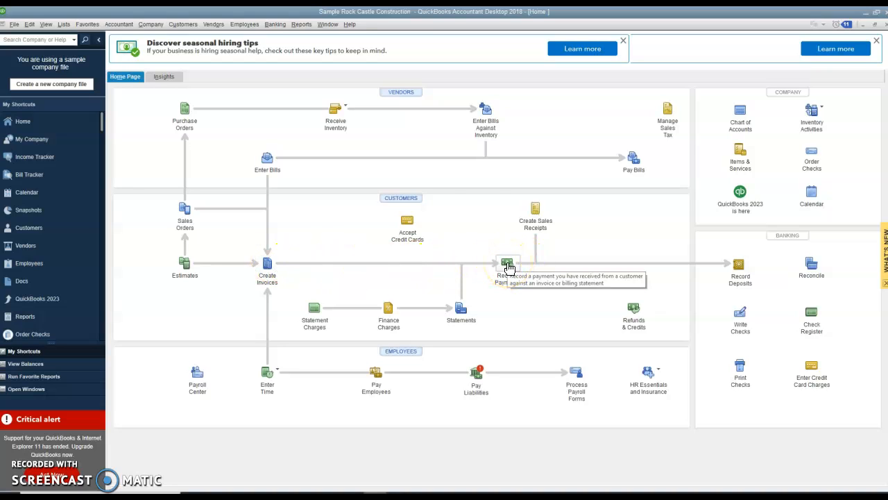
{"action": "mouse_move", "coordinate": [489, 239]}
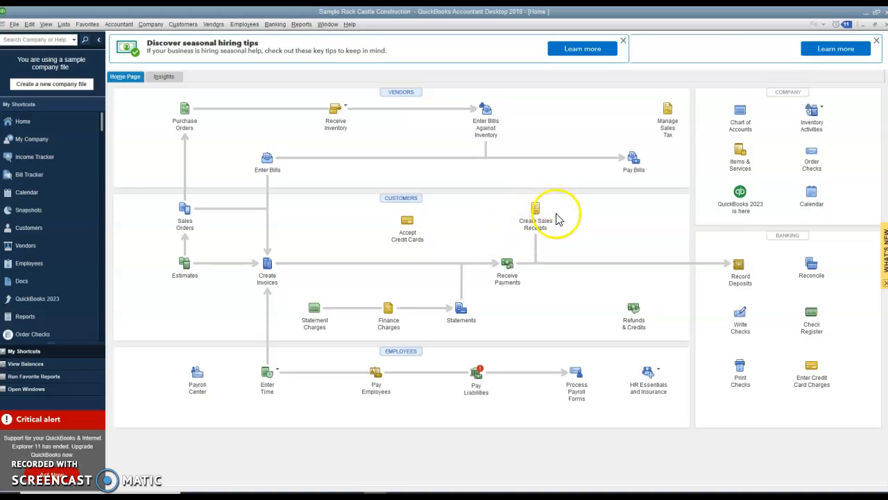
{"action": "mouse_move", "coordinate": [548, 238]}
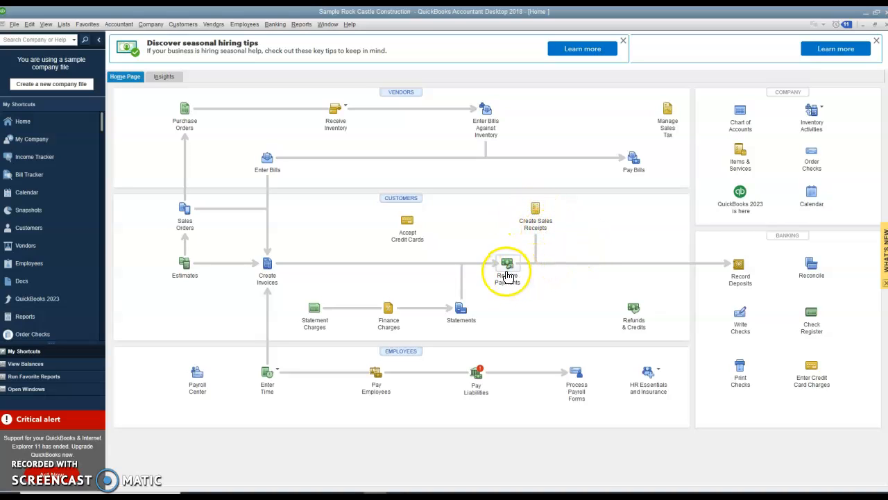
{"action": "mouse_move", "coordinate": [507, 267]}
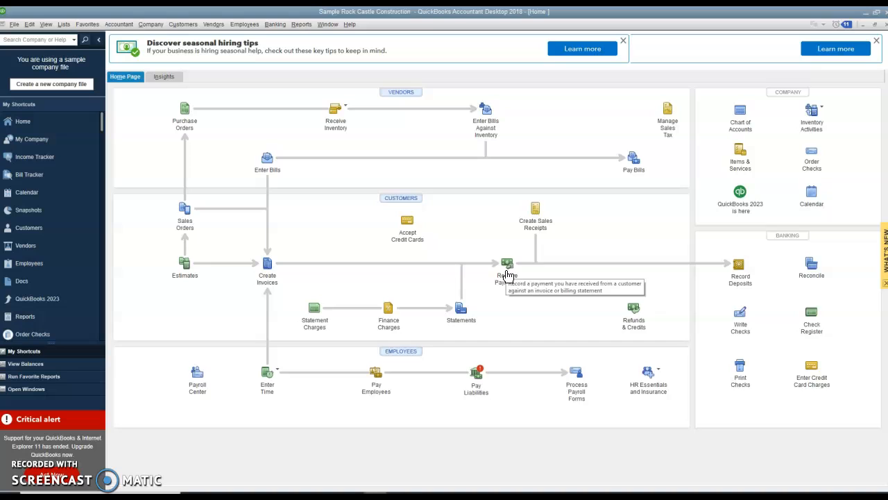
{"action": "mouse_move", "coordinate": [562, 242]}
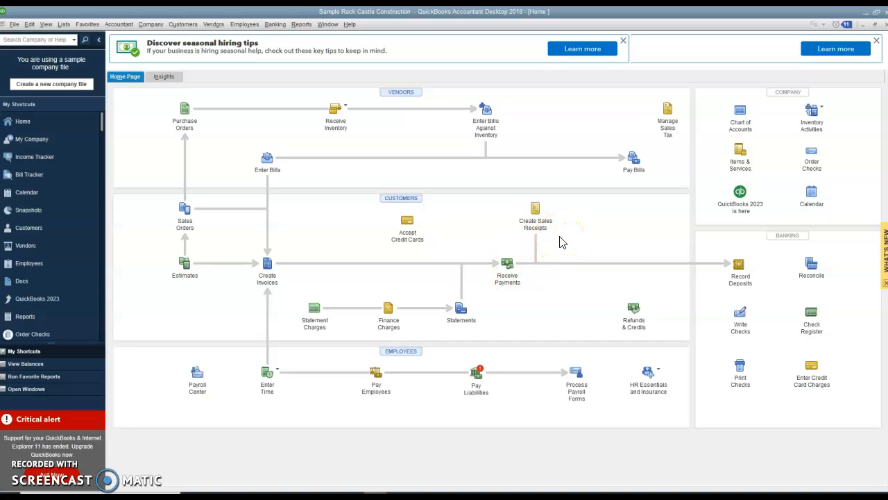
{"action": "mouse_move", "coordinate": [267, 269]}
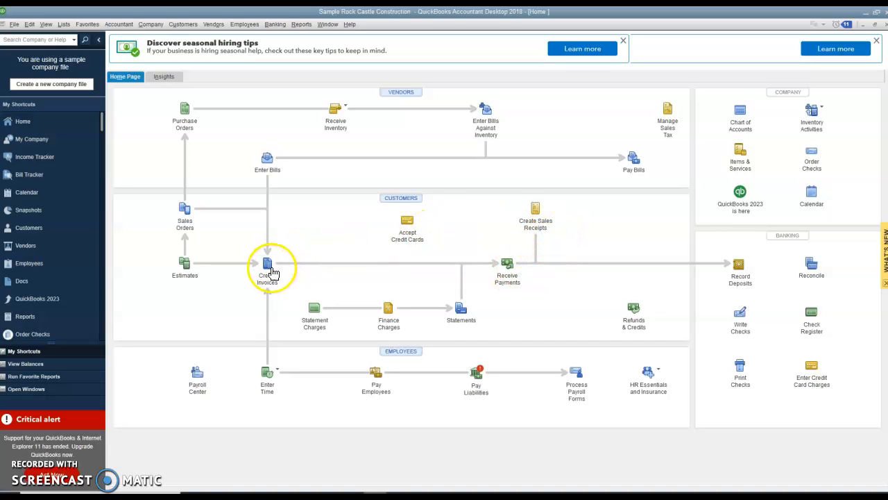
{"action": "mouse_move", "coordinate": [535, 210]}
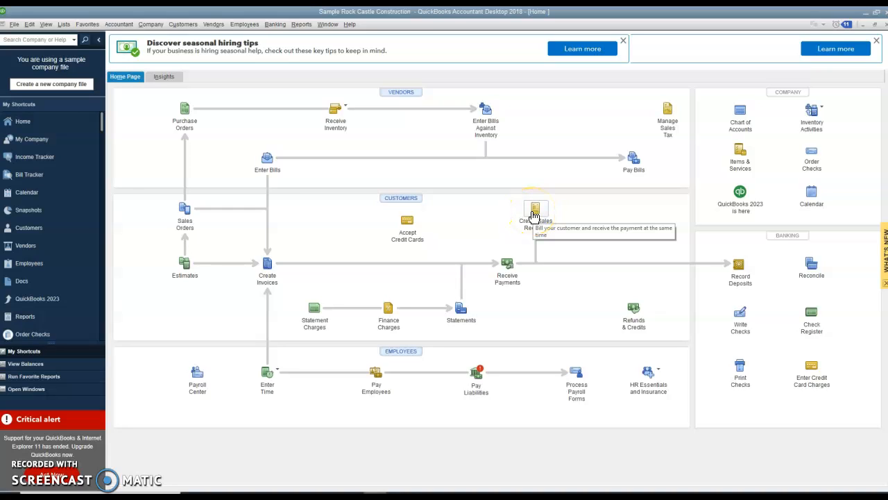
{"action": "mouse_move", "coordinate": [576, 304]}
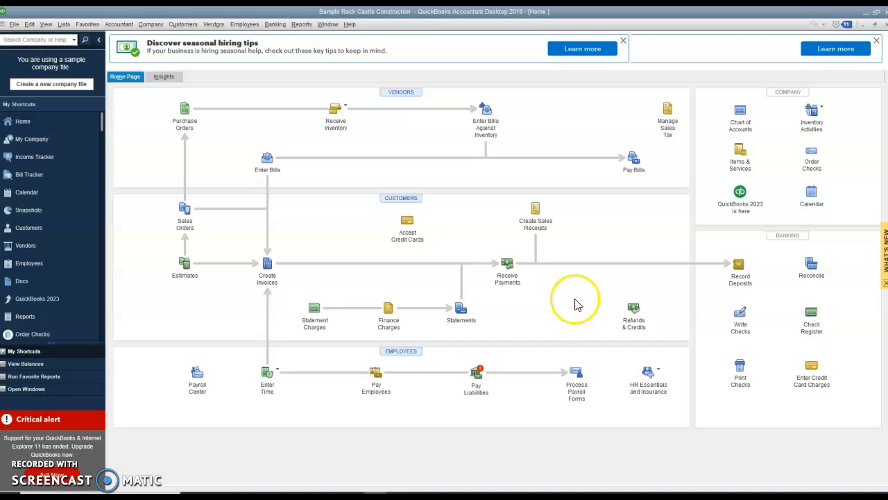
{"action": "mouse_move", "coordinate": [267, 267]}
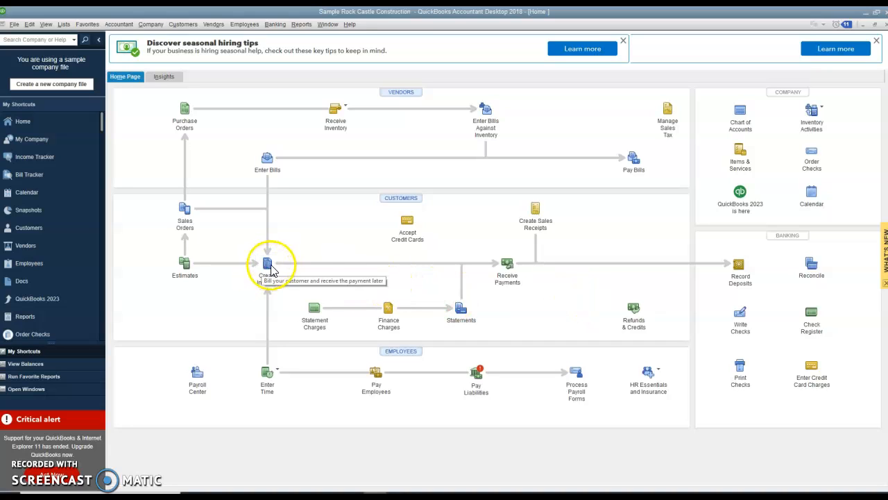
{"action": "mouse_move", "coordinate": [506, 264]}
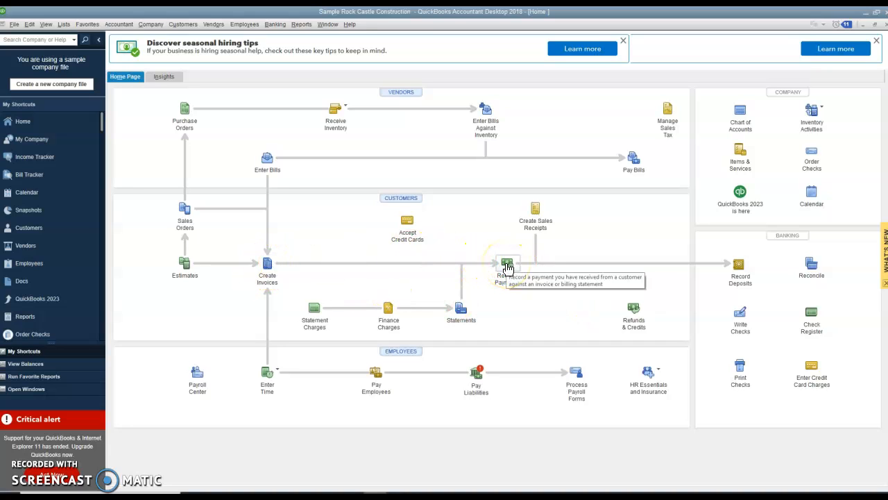
{"action": "mouse_move", "coordinate": [546, 310]}
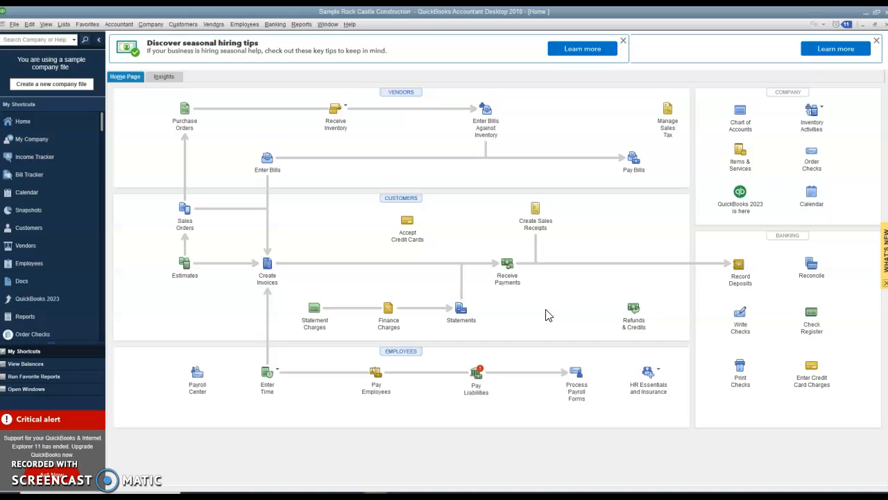
{"action": "mouse_move", "coordinate": [739, 267]}
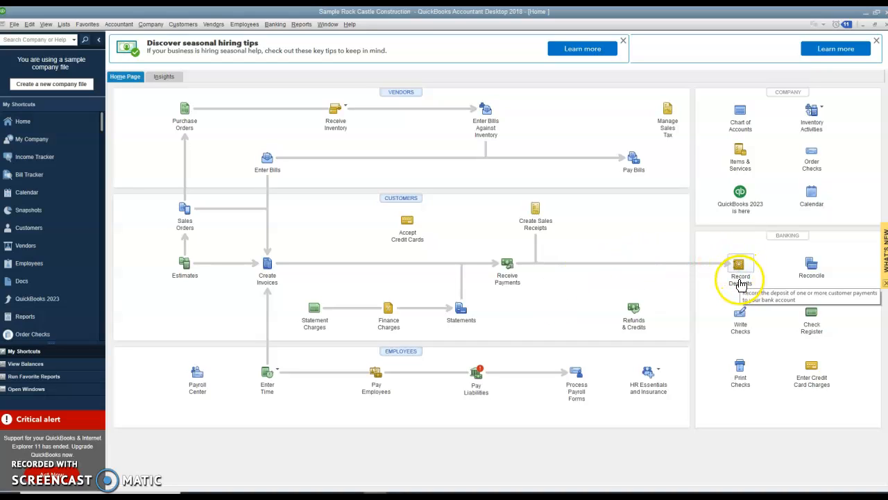
{"action": "mouse_move", "coordinate": [633, 287]}
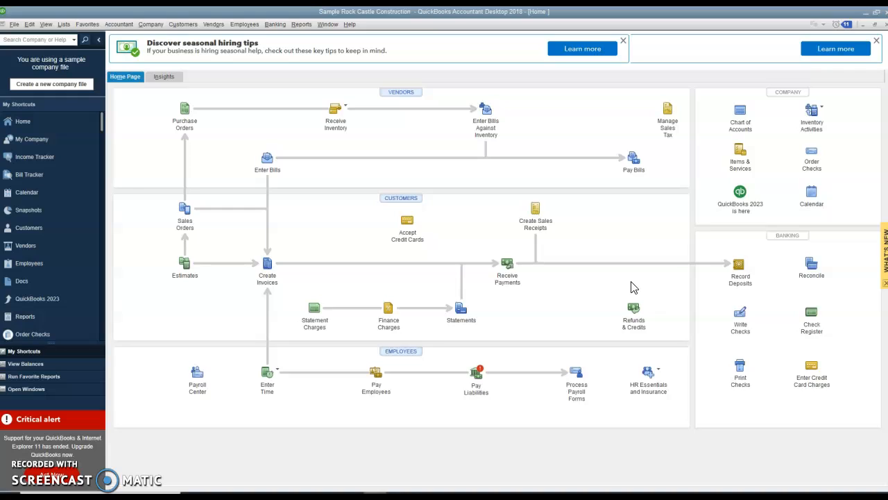
{"action": "mouse_move", "coordinate": [638, 282]}
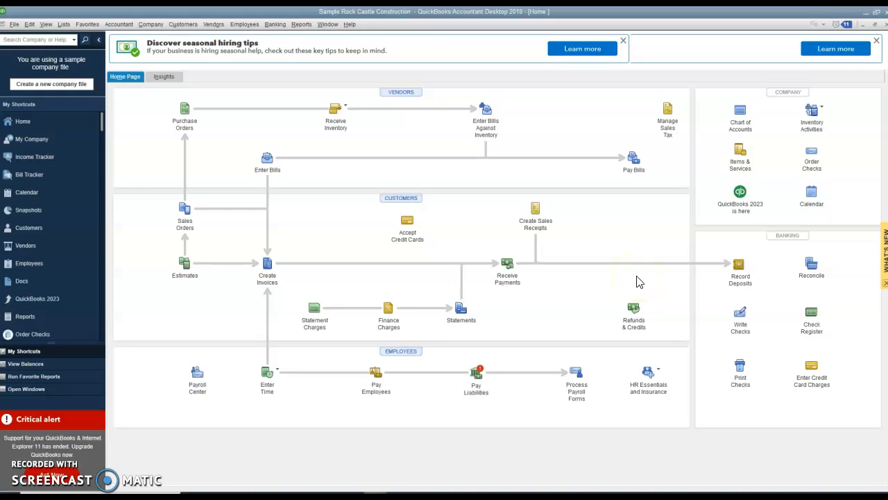
{"action": "mouse_move", "coordinate": [717, 285]}
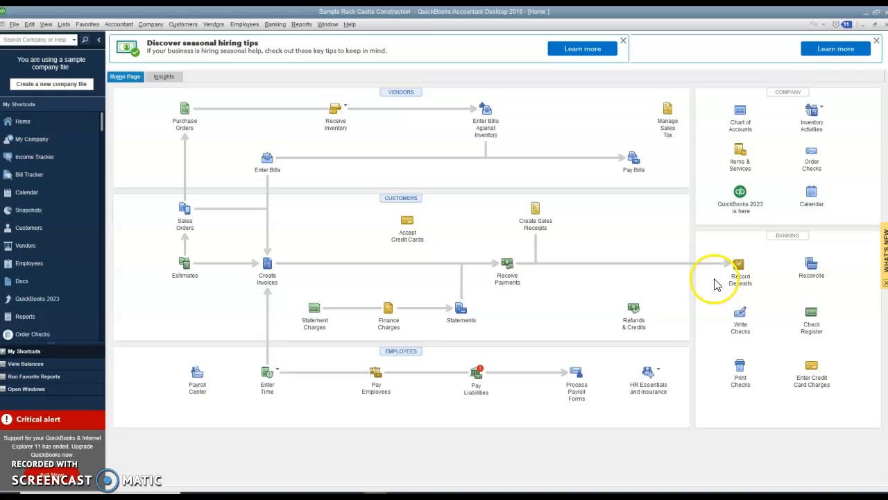
{"action": "mouse_move", "coordinate": [716, 284]}
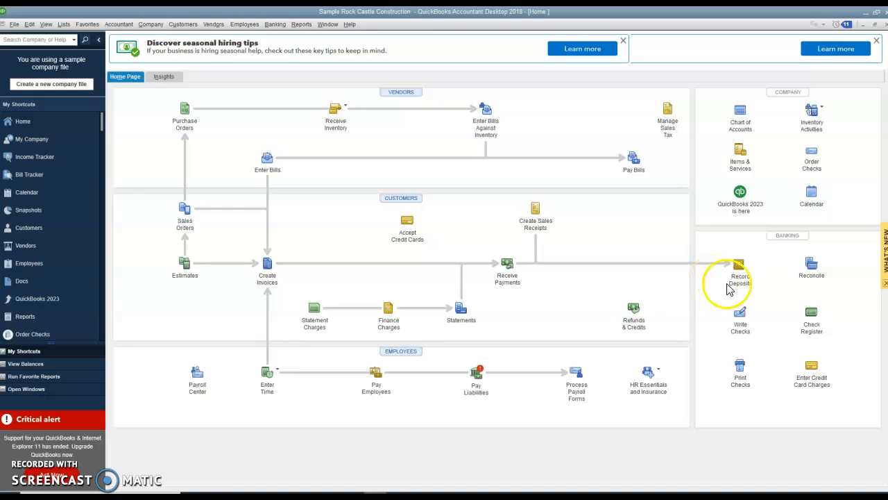
{"action": "mouse_move", "coordinate": [739, 267]}
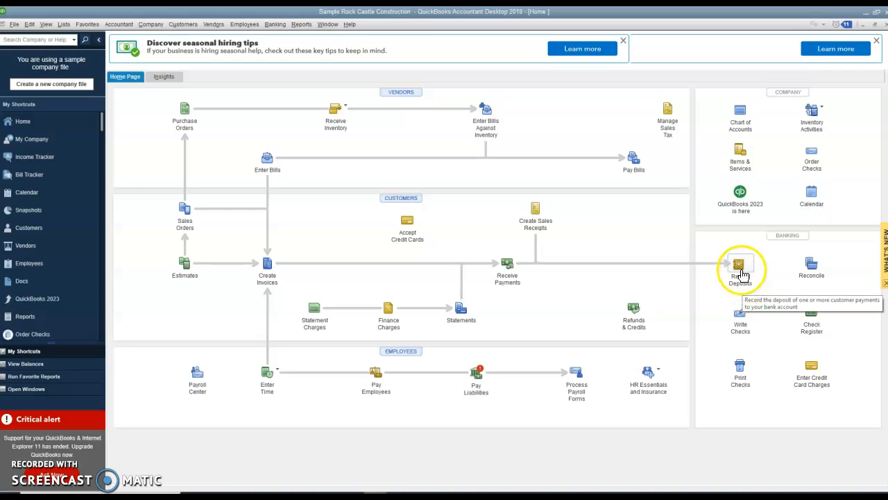
{"action": "mouse_move", "coordinate": [666, 302]}
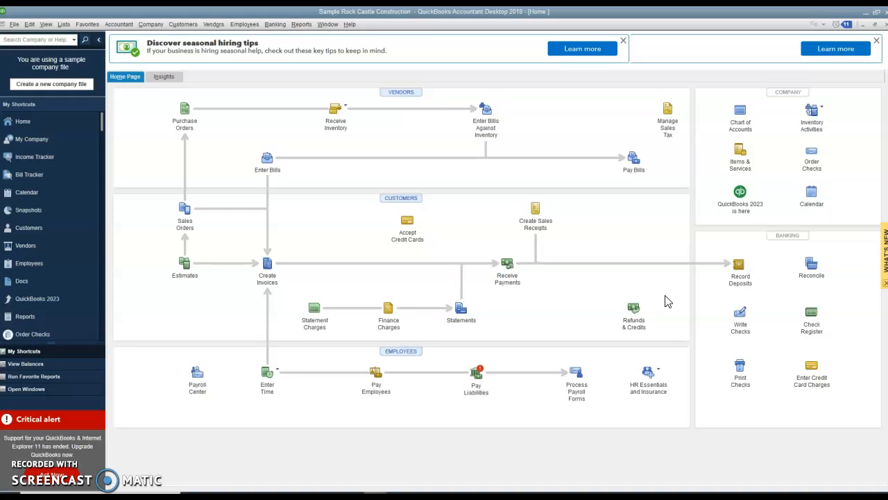
{"action": "mouse_move", "coordinate": [406, 290]}
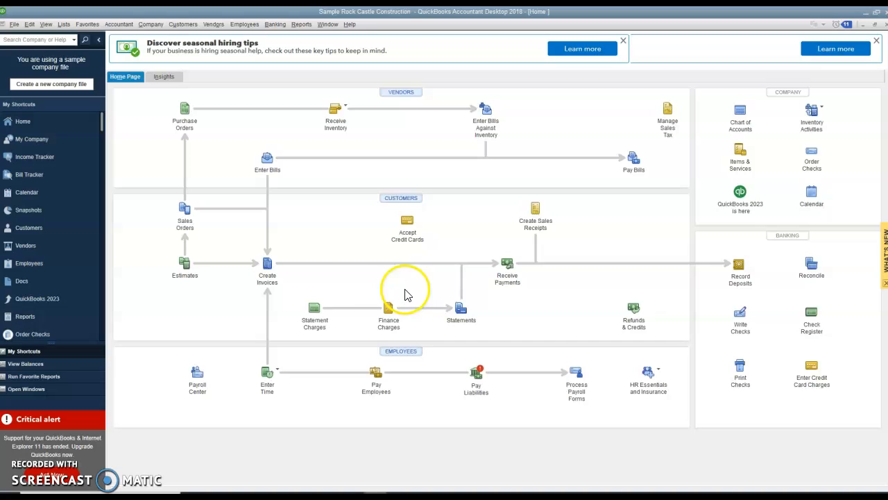
{"action": "mouse_move", "coordinate": [357, 301]}
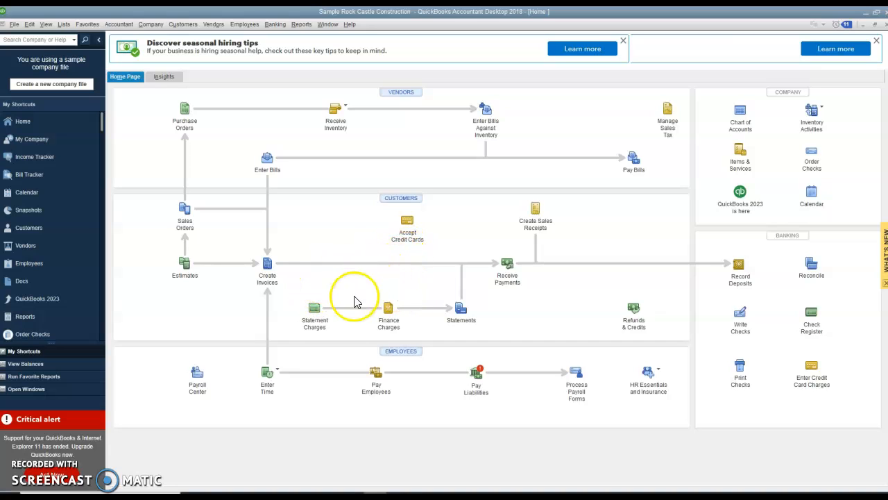
{"action": "mouse_move", "coordinate": [372, 334]}
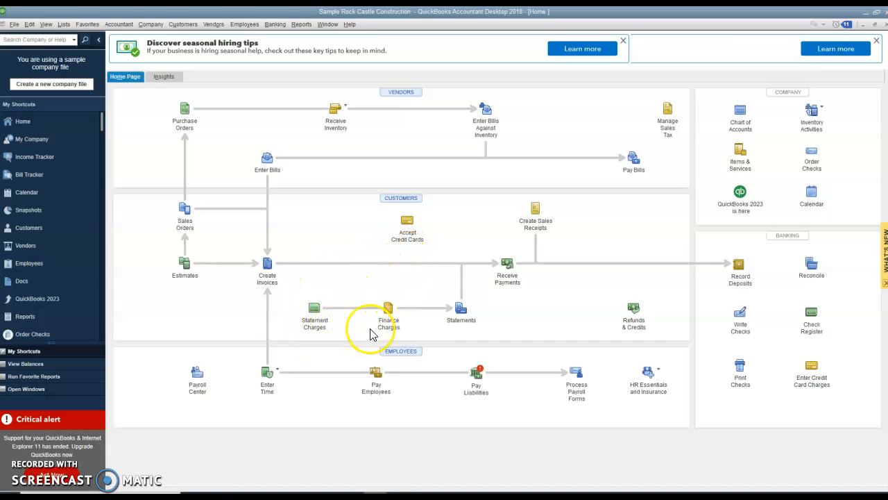
{"action": "mouse_move", "coordinate": [346, 326]}
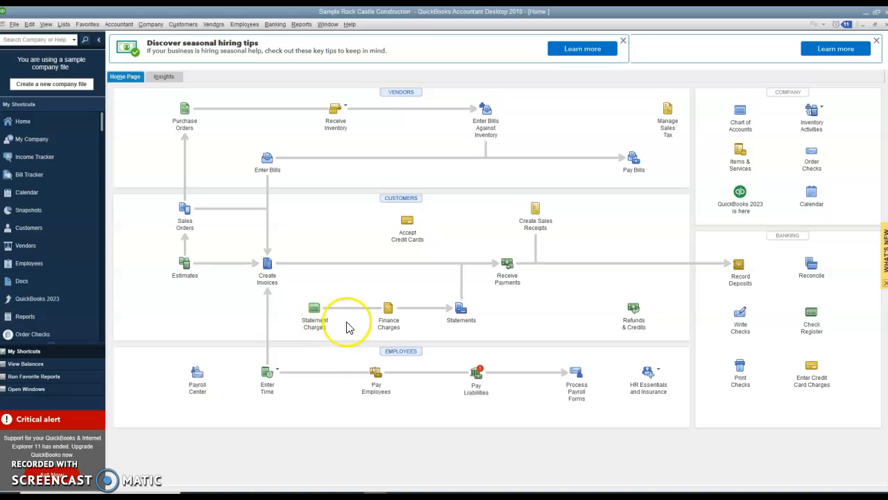
{"action": "mouse_move", "coordinate": [462, 308]}
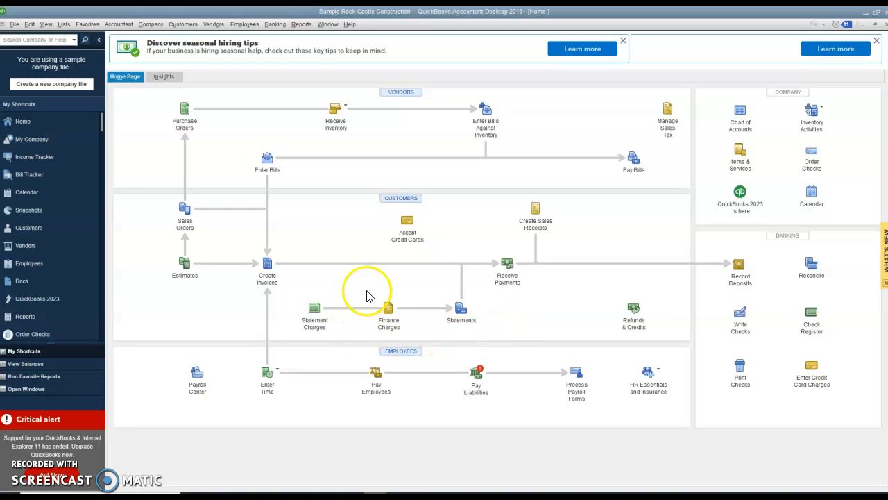
{"action": "mouse_move", "coordinate": [603, 350]}
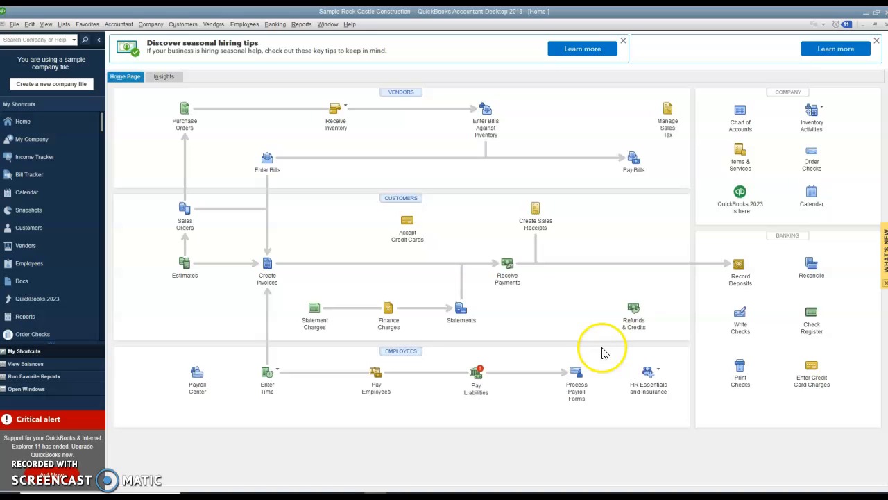
{"action": "mouse_move", "coordinate": [648, 292]}
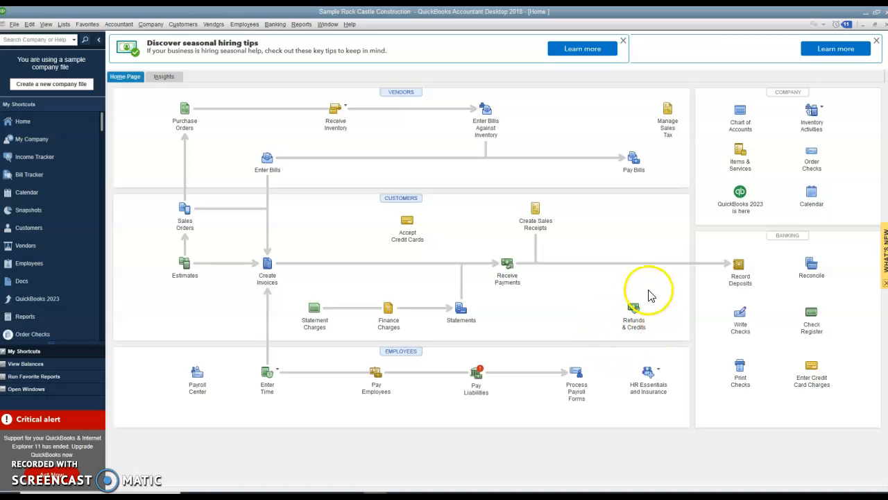
{"action": "mouse_move", "coordinate": [626, 338]}
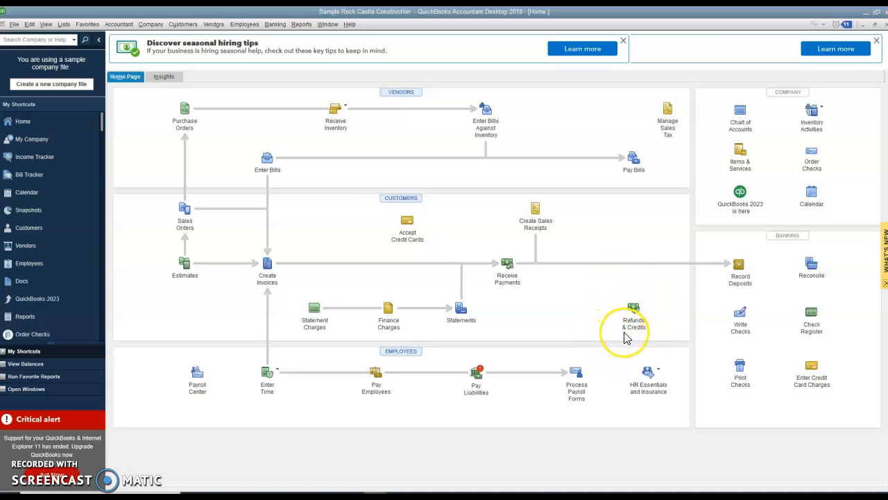
{"action": "mouse_move", "coordinate": [447, 377]}
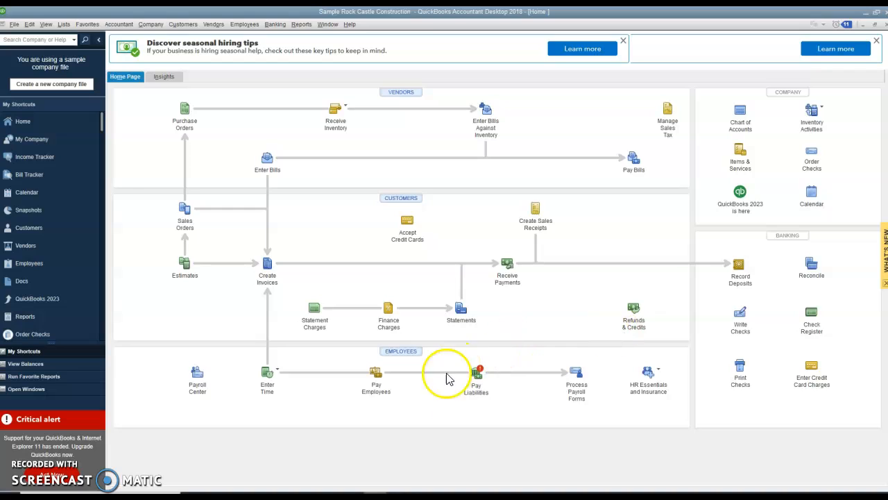
{"action": "mouse_move", "coordinate": [373, 212]}
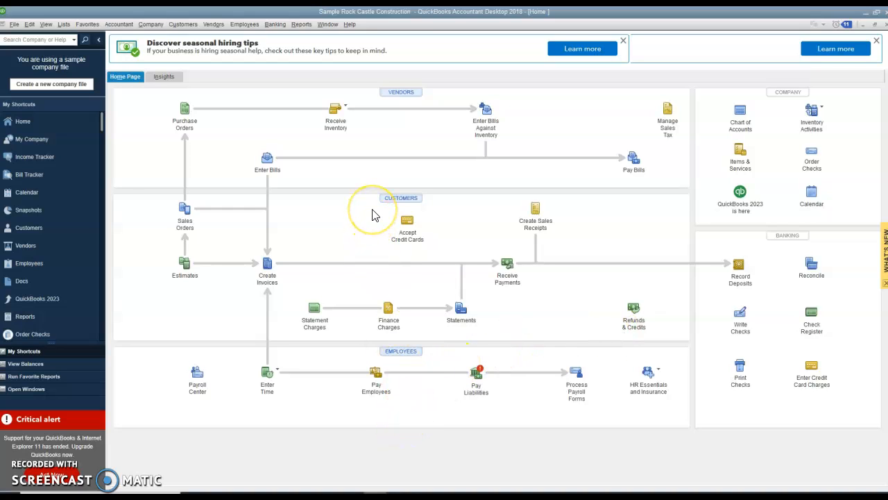
{"action": "mouse_move", "coordinate": [373, 214]}
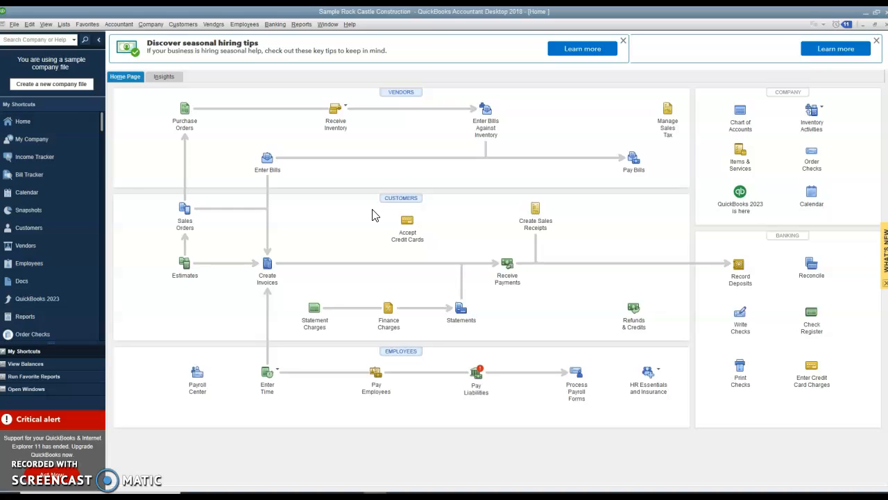
{"action": "mouse_move", "coordinate": [401, 201]}
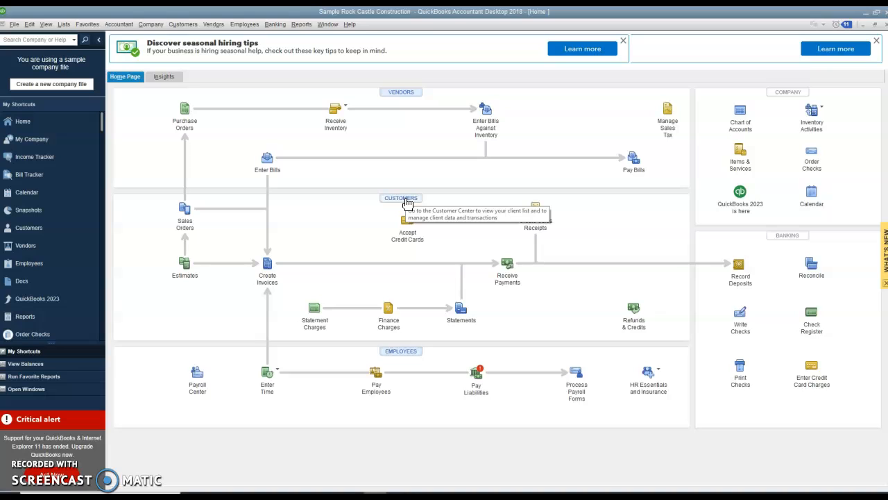
{"action": "mouse_move", "coordinate": [435, 399]}
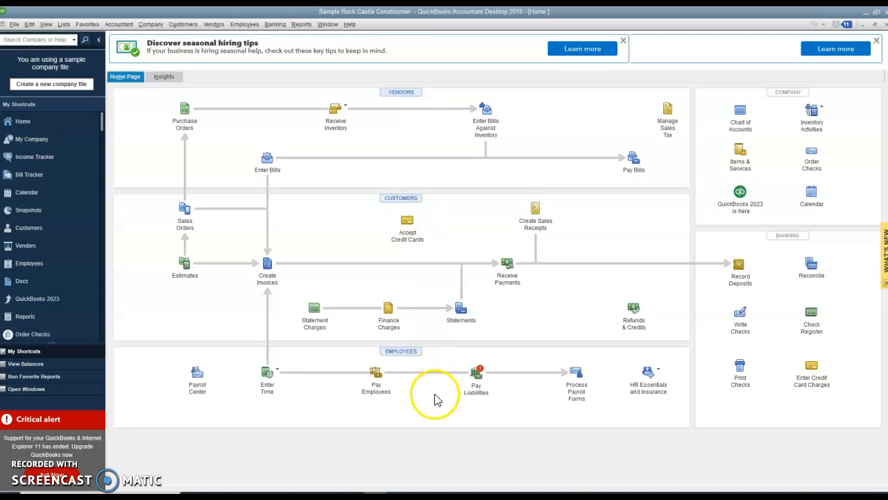
{"action": "mouse_move", "coordinate": [409, 368]}
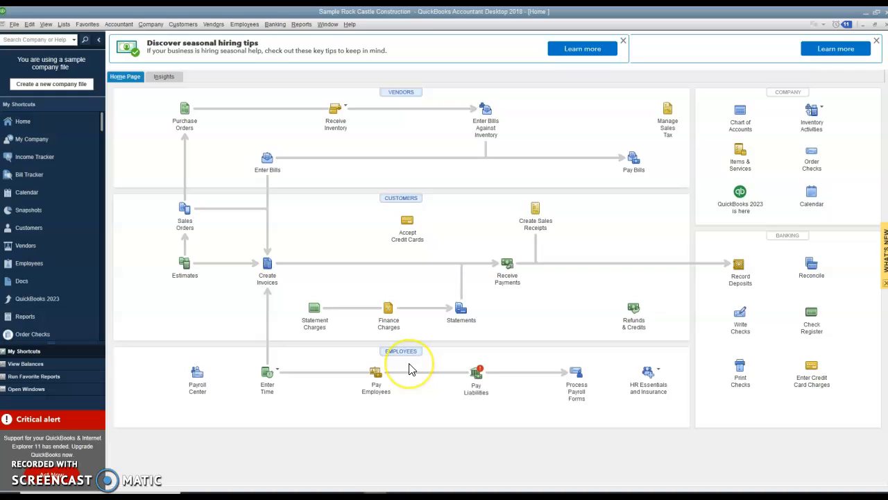
{"action": "mouse_move", "coordinate": [417, 411]}
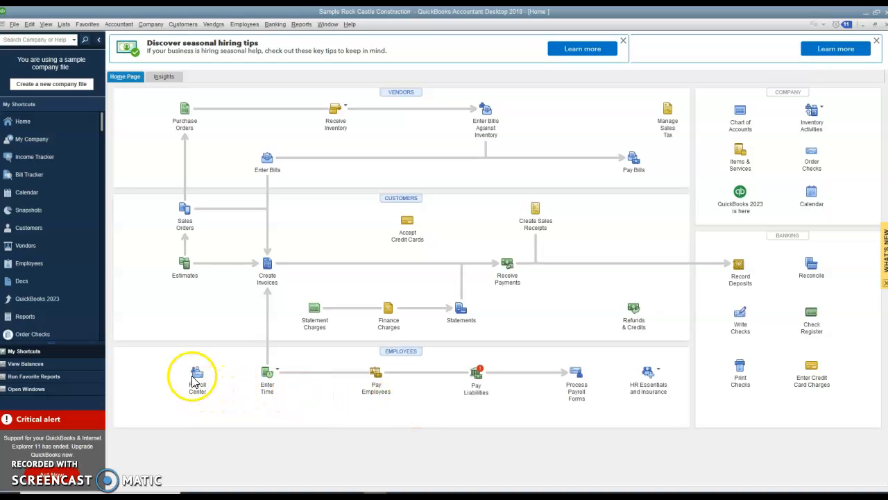
{"action": "mouse_move", "coordinate": [267, 361]}
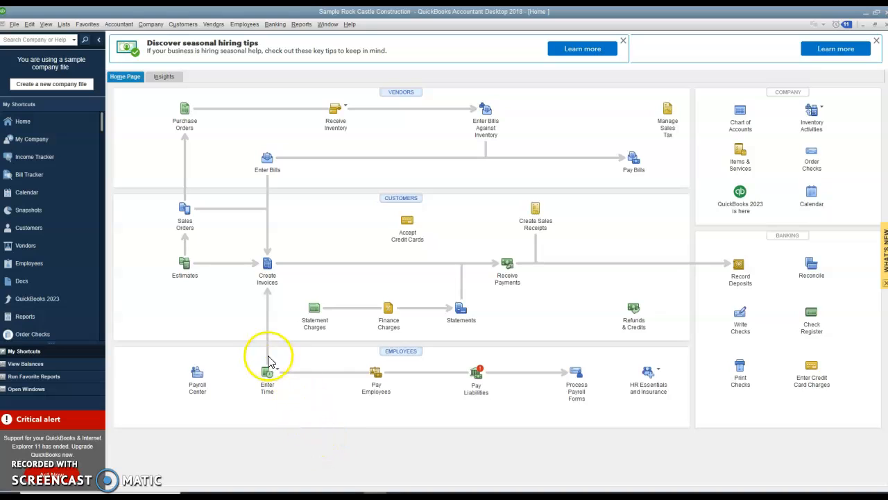
{"action": "mouse_move", "coordinate": [309, 404]}
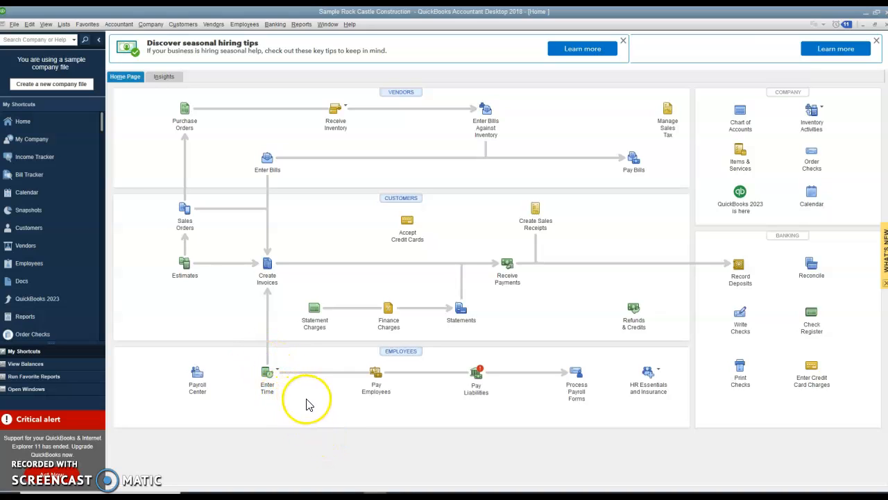
{"action": "mouse_move", "coordinate": [375, 372]}
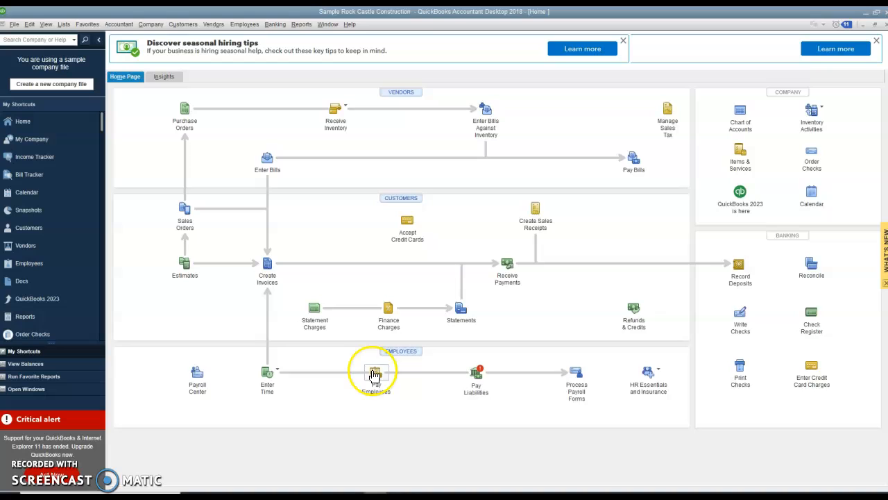
{"action": "mouse_move", "coordinate": [482, 419]}
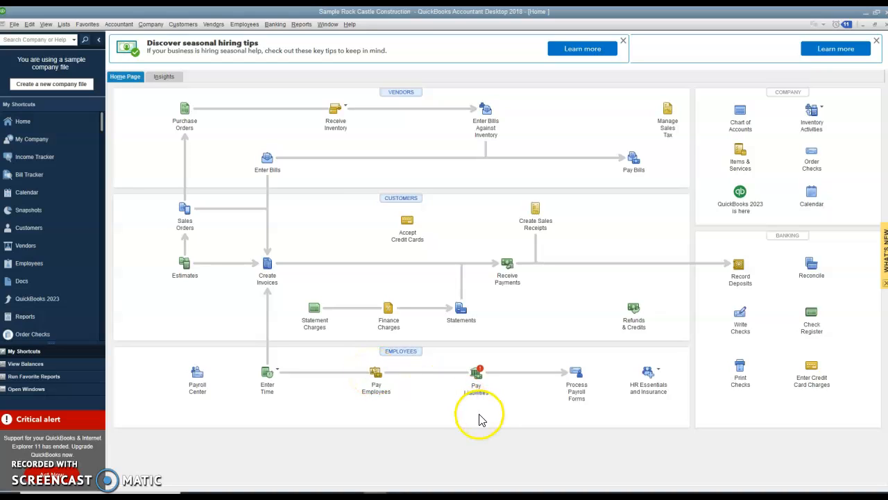
{"action": "mouse_move", "coordinate": [477, 374]}
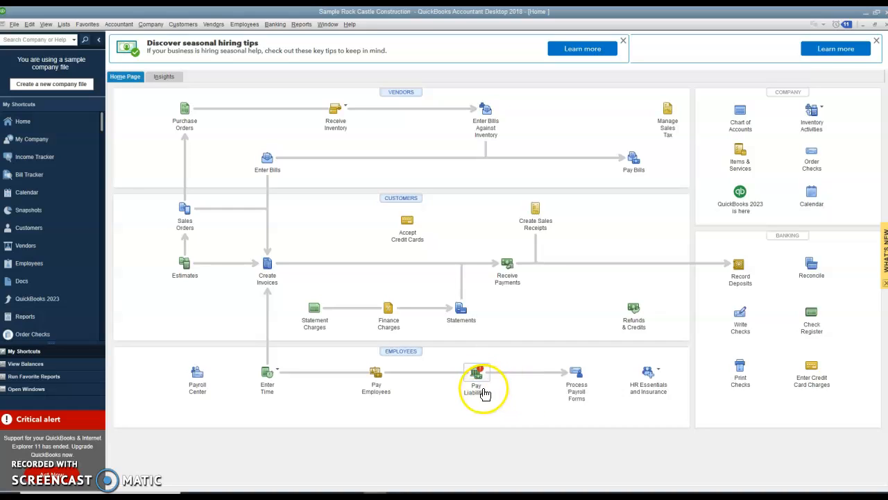
{"action": "mouse_move", "coordinate": [537, 396]}
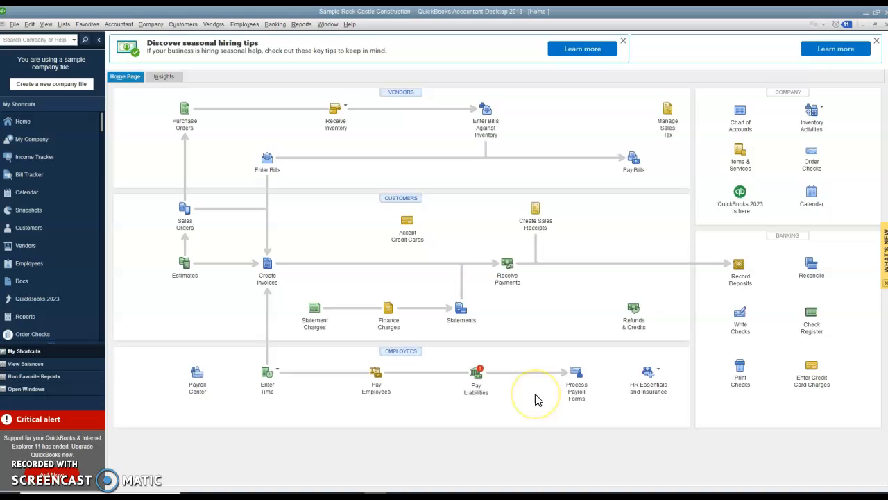
{"action": "mouse_move", "coordinate": [577, 378]}
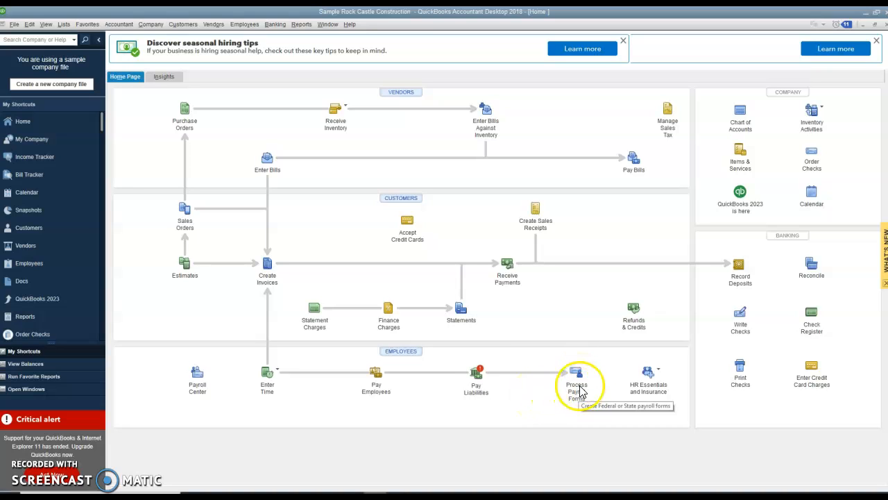
{"action": "mouse_move", "coordinate": [543, 407]}
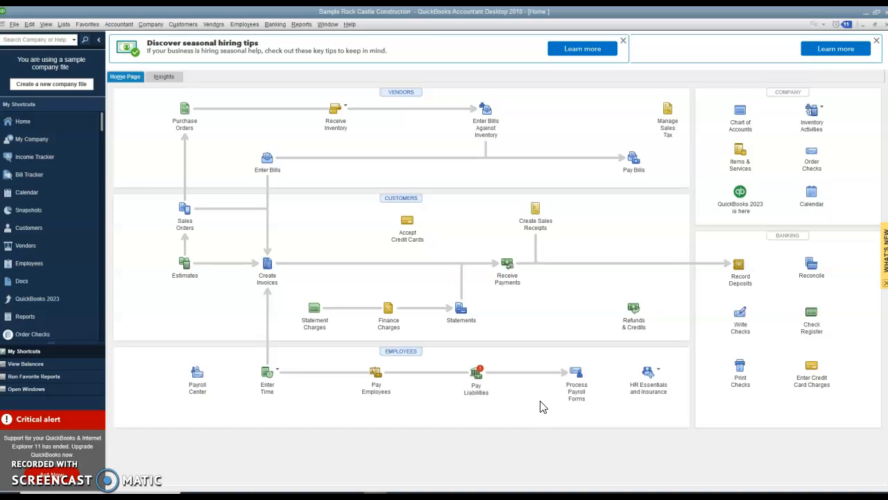
{"action": "mouse_move", "coordinate": [795, 297]}
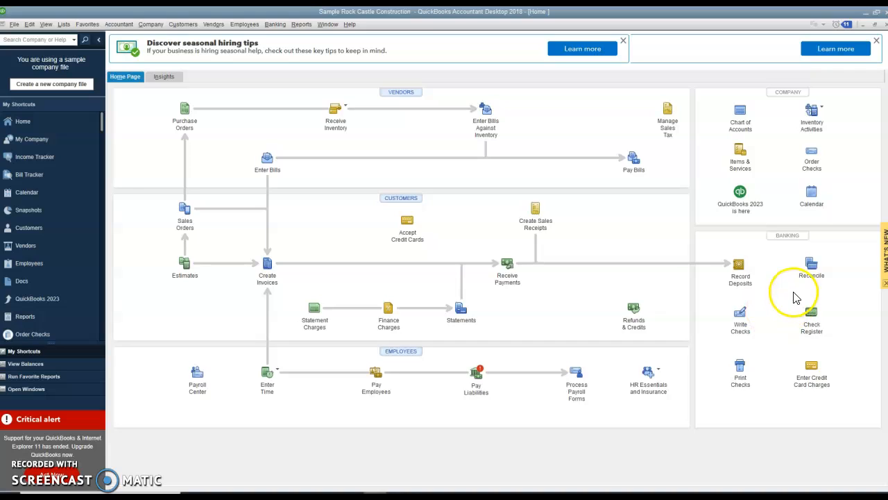
{"action": "mouse_move", "coordinate": [788, 100]}
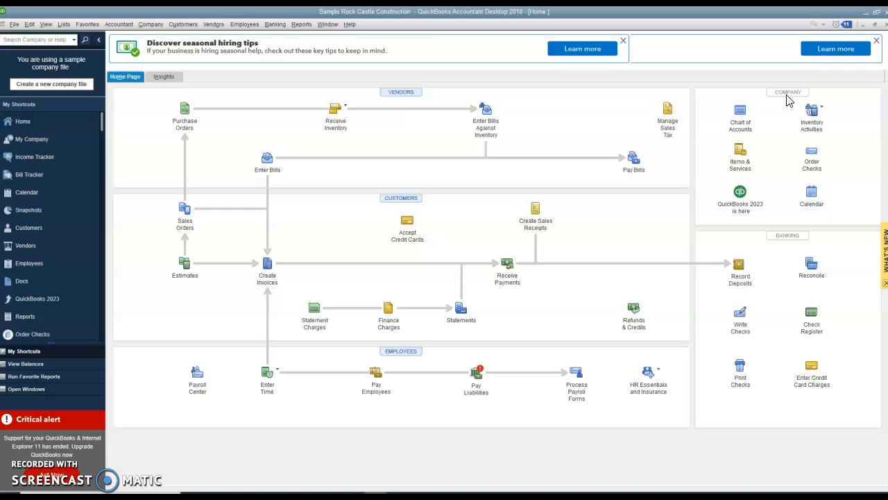
{"action": "mouse_move", "coordinate": [739, 115]}
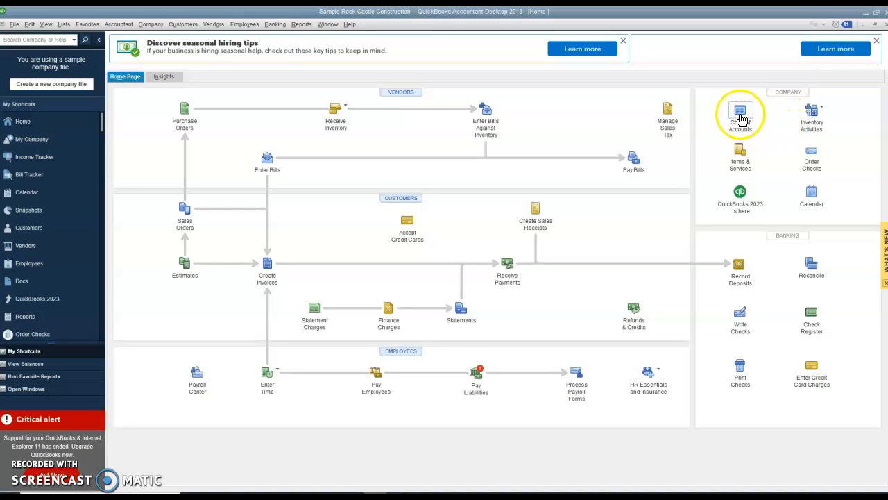
{"action": "mouse_move", "coordinate": [740, 115]}
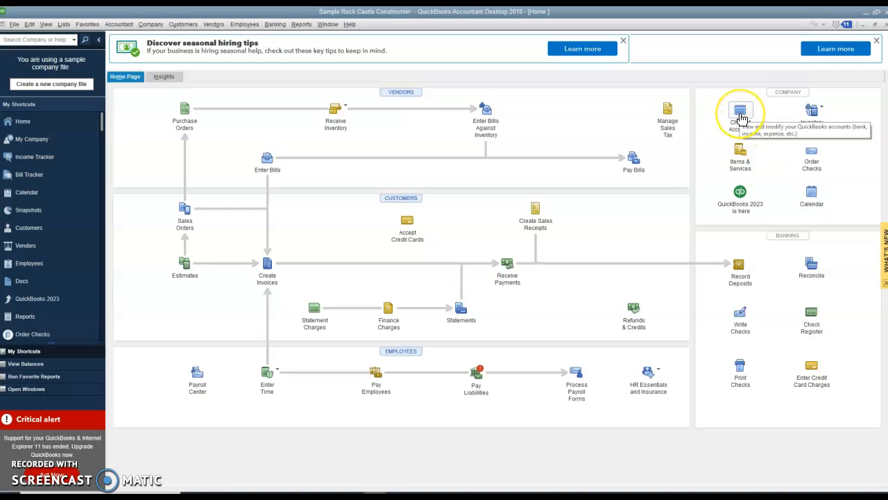
{"action": "mouse_move", "coordinate": [826, 147]}
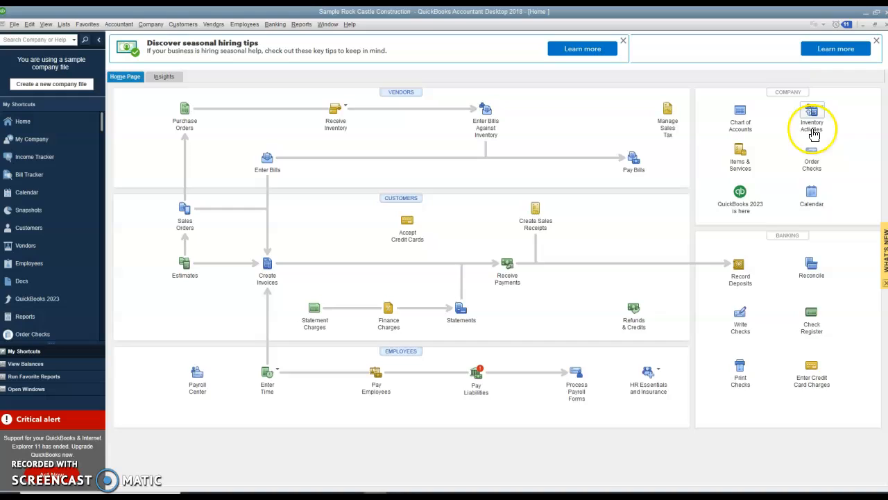
{"action": "mouse_move", "coordinate": [812, 121]}
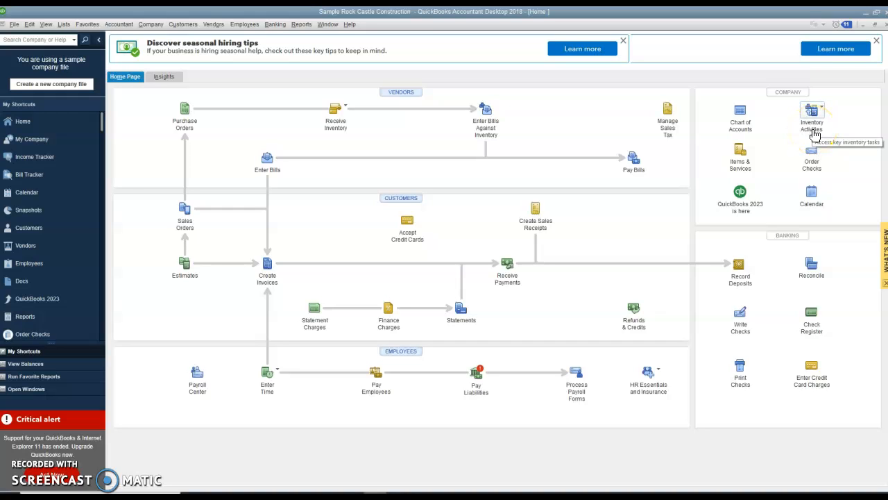
{"action": "mouse_move", "coordinate": [798, 137]}
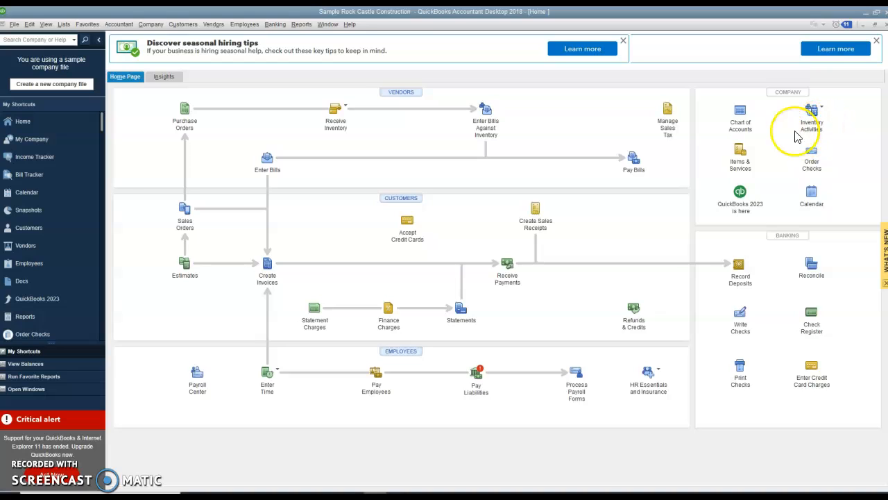
{"action": "mouse_move", "coordinate": [739, 153]}
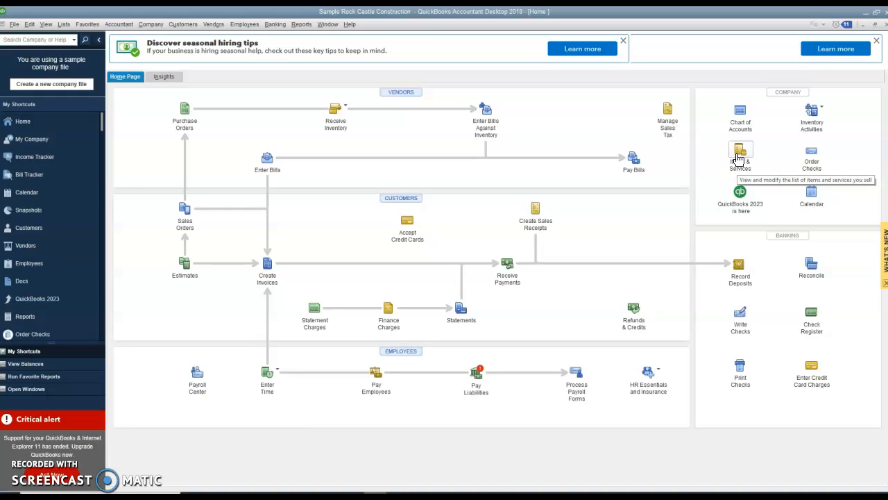
{"action": "mouse_move", "coordinate": [811, 164]}
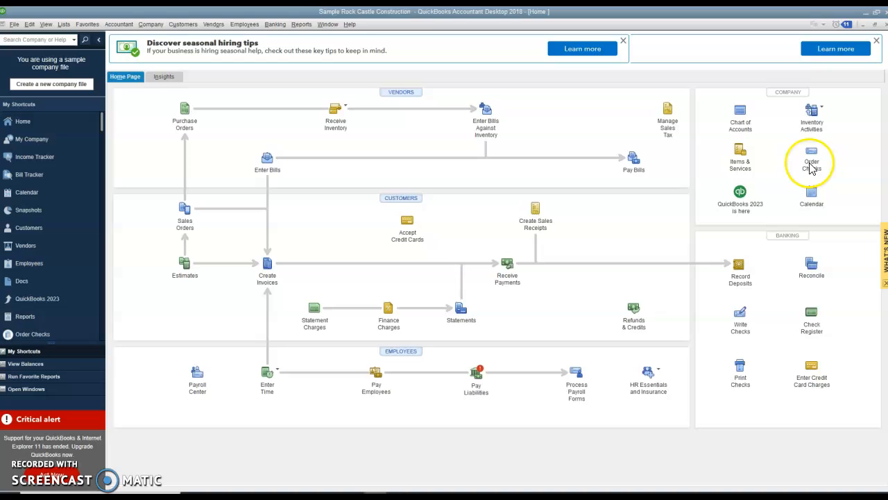
{"action": "mouse_move", "coordinate": [773, 205]}
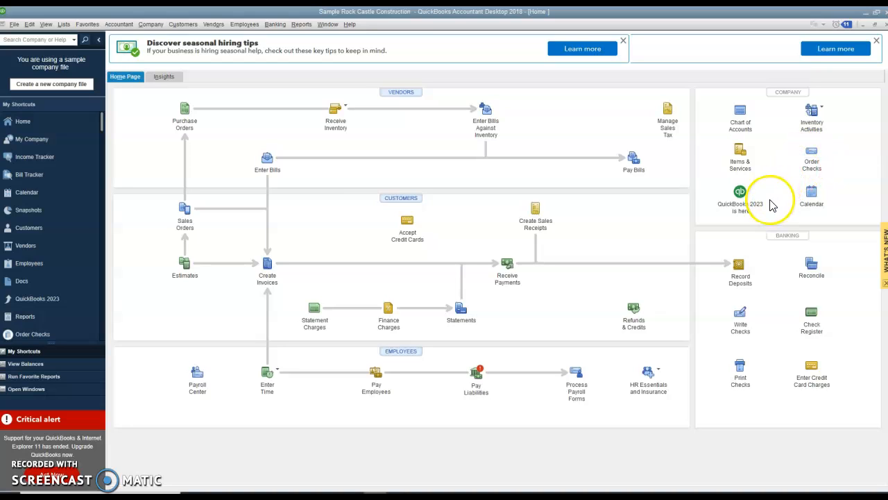
{"action": "mouse_move", "coordinate": [787, 221]}
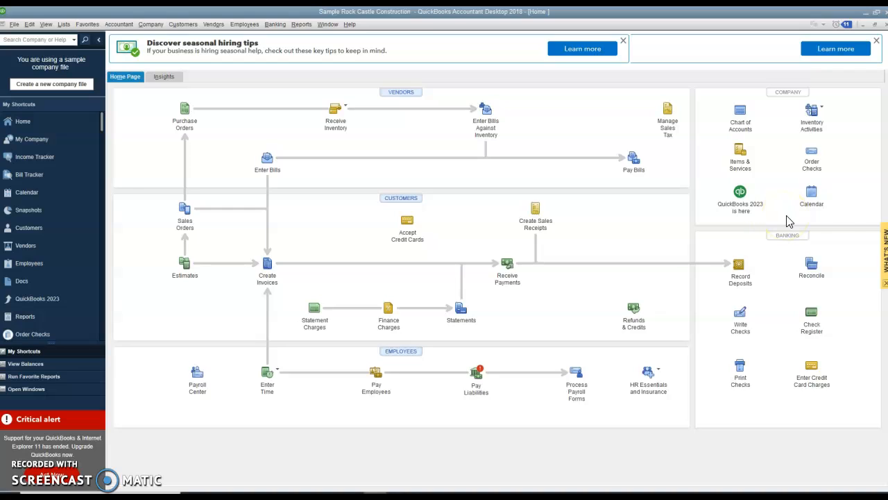
{"action": "mouse_move", "coordinate": [833, 280]}
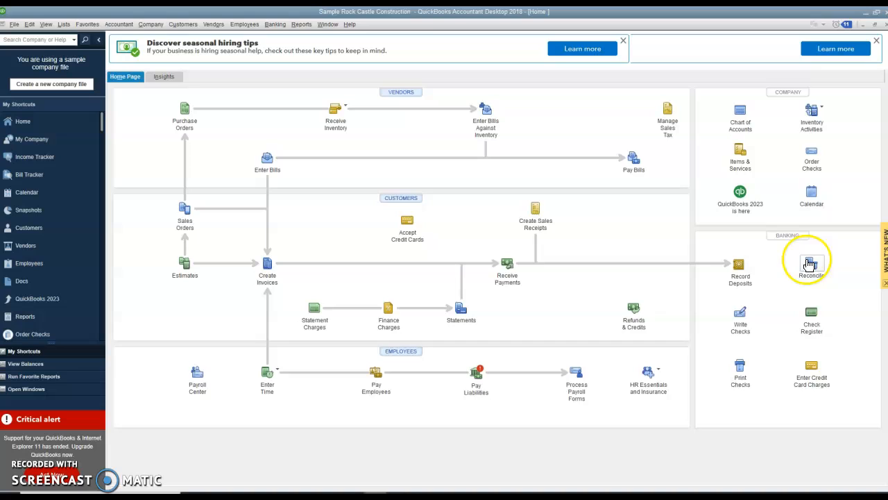
{"action": "mouse_move", "coordinate": [740, 269]}
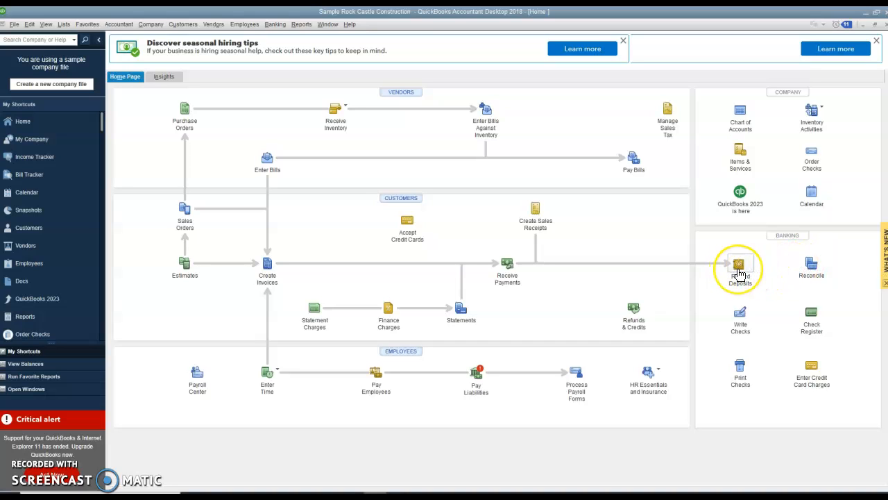
{"action": "mouse_move", "coordinate": [815, 267]}
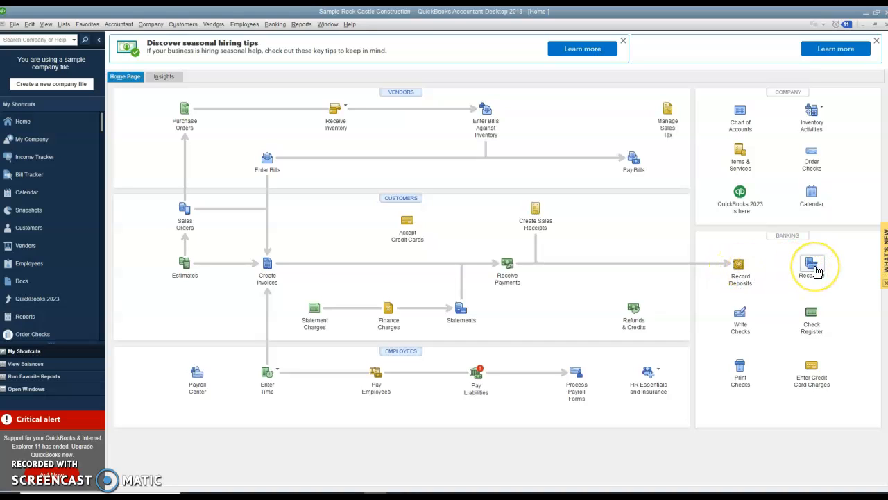
{"action": "mouse_move", "coordinate": [811, 266]}
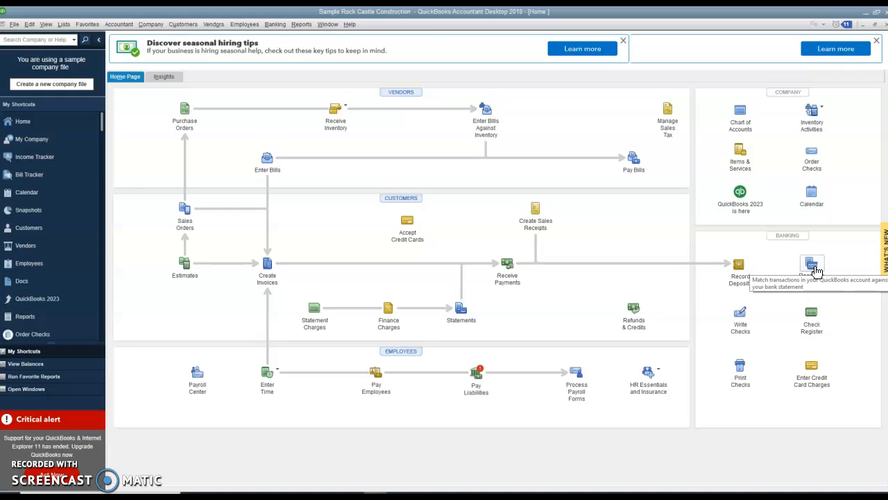
{"action": "mouse_move", "coordinate": [811, 316]}
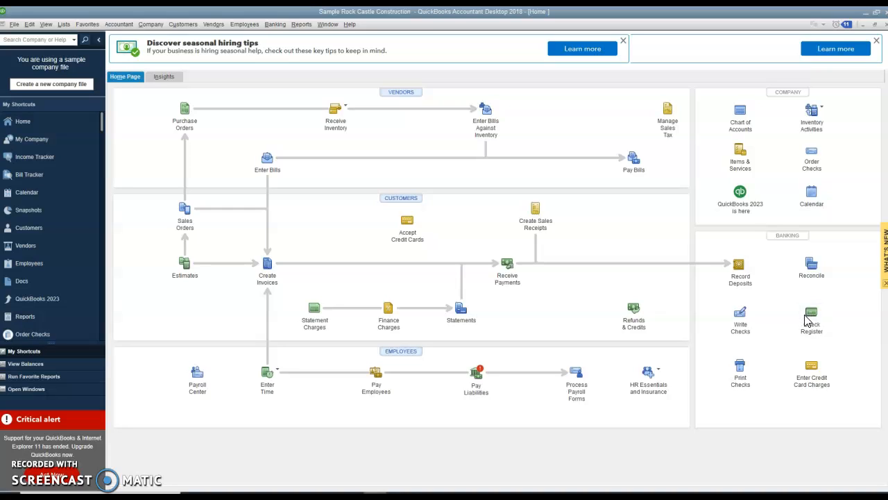
{"action": "mouse_move", "coordinate": [811, 316]}
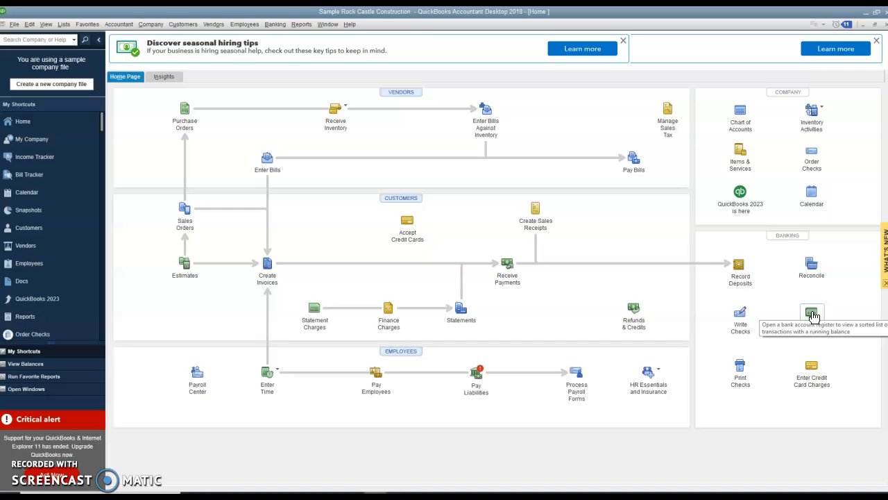
{"action": "mouse_move", "coordinate": [741, 319]}
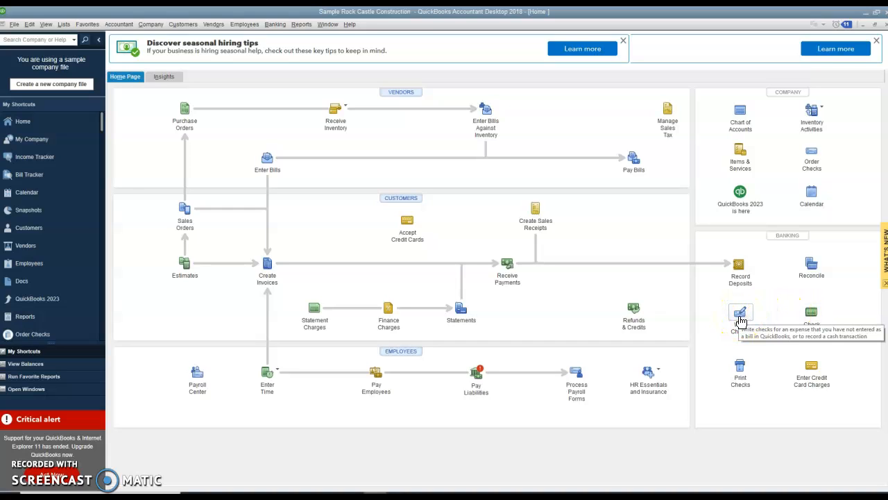
{"action": "mouse_move", "coordinate": [740, 374]}
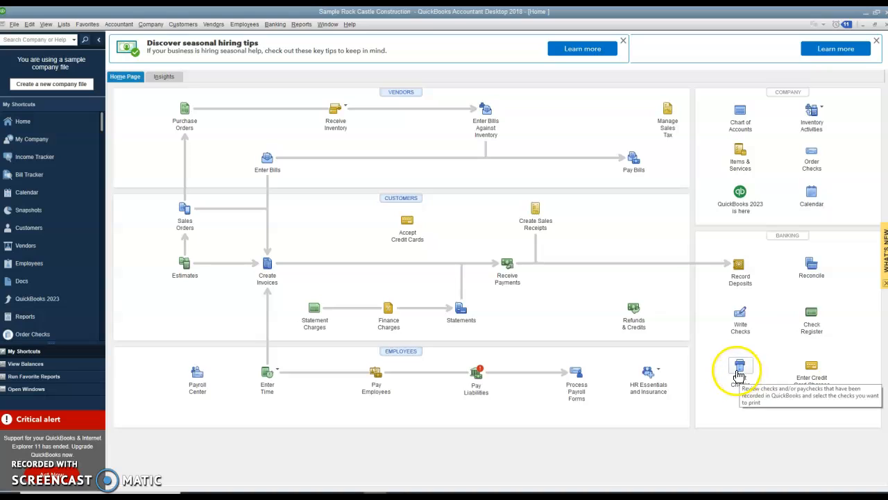
{"action": "mouse_move", "coordinate": [813, 370]}
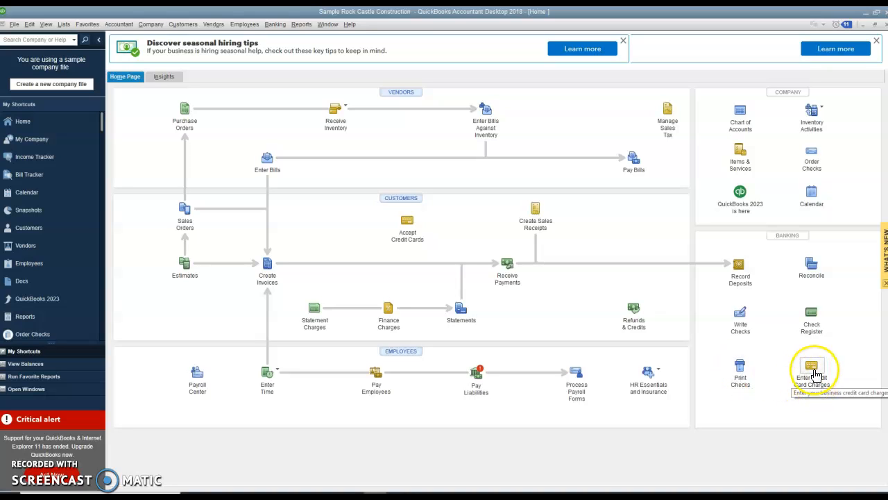
{"action": "mouse_move", "coordinate": [779, 356]}
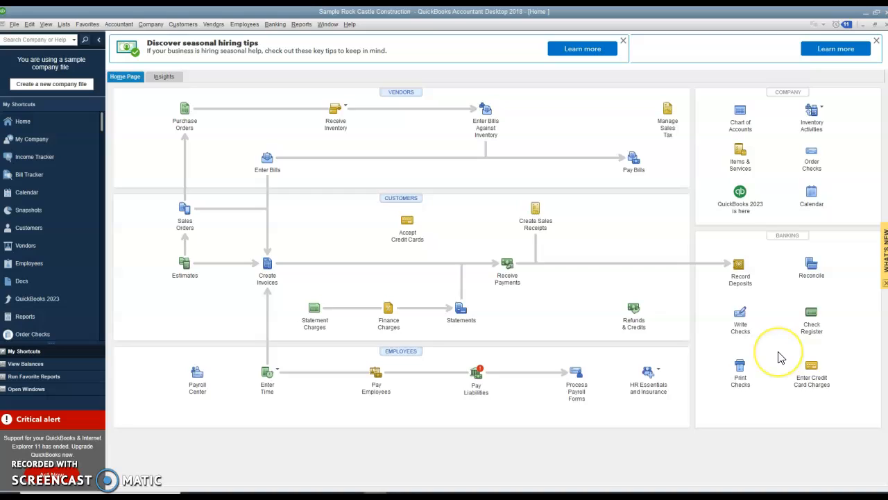
{"action": "mouse_move", "coordinate": [782, 356]}
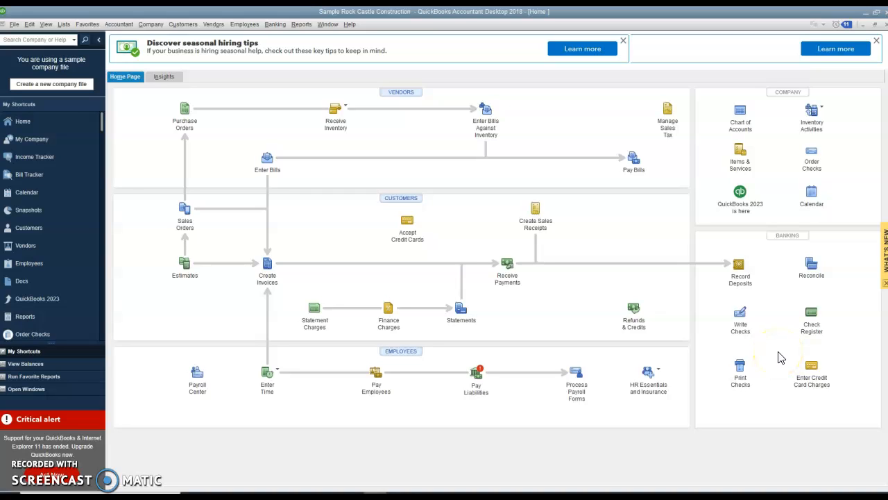